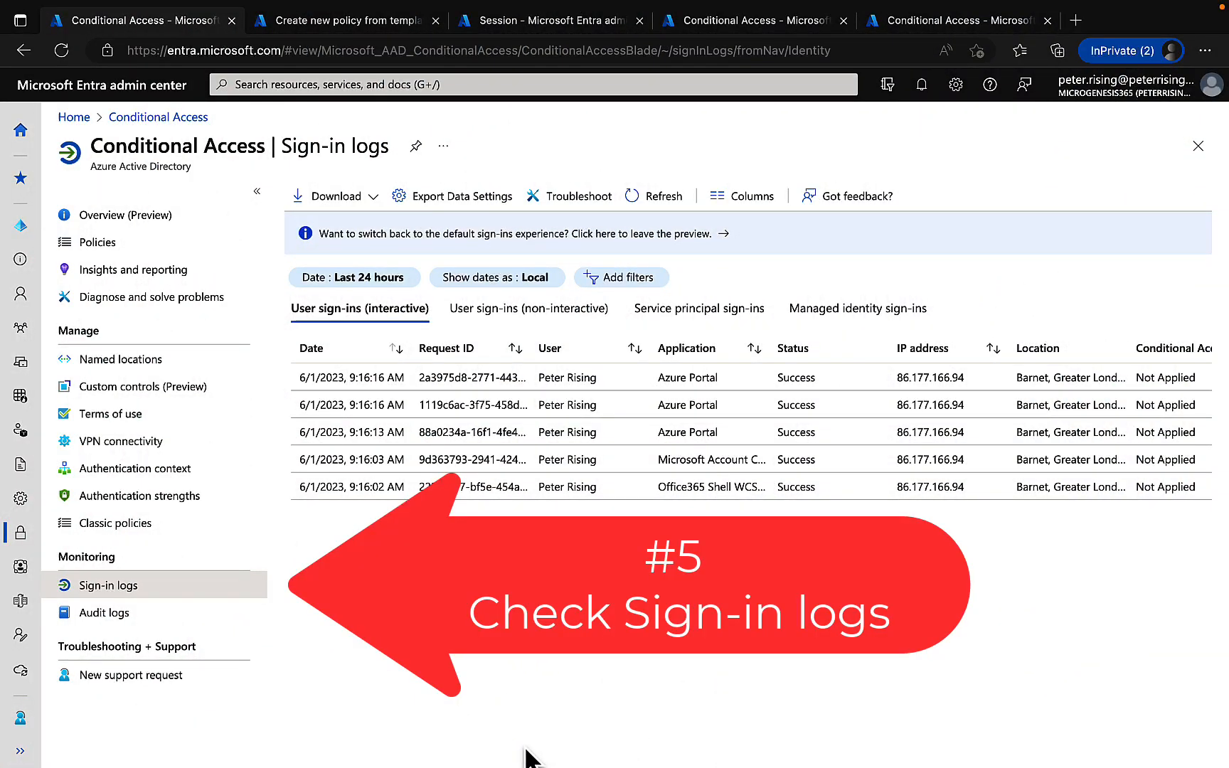
{"action": "mouse_move", "coordinate": [531, 759]}
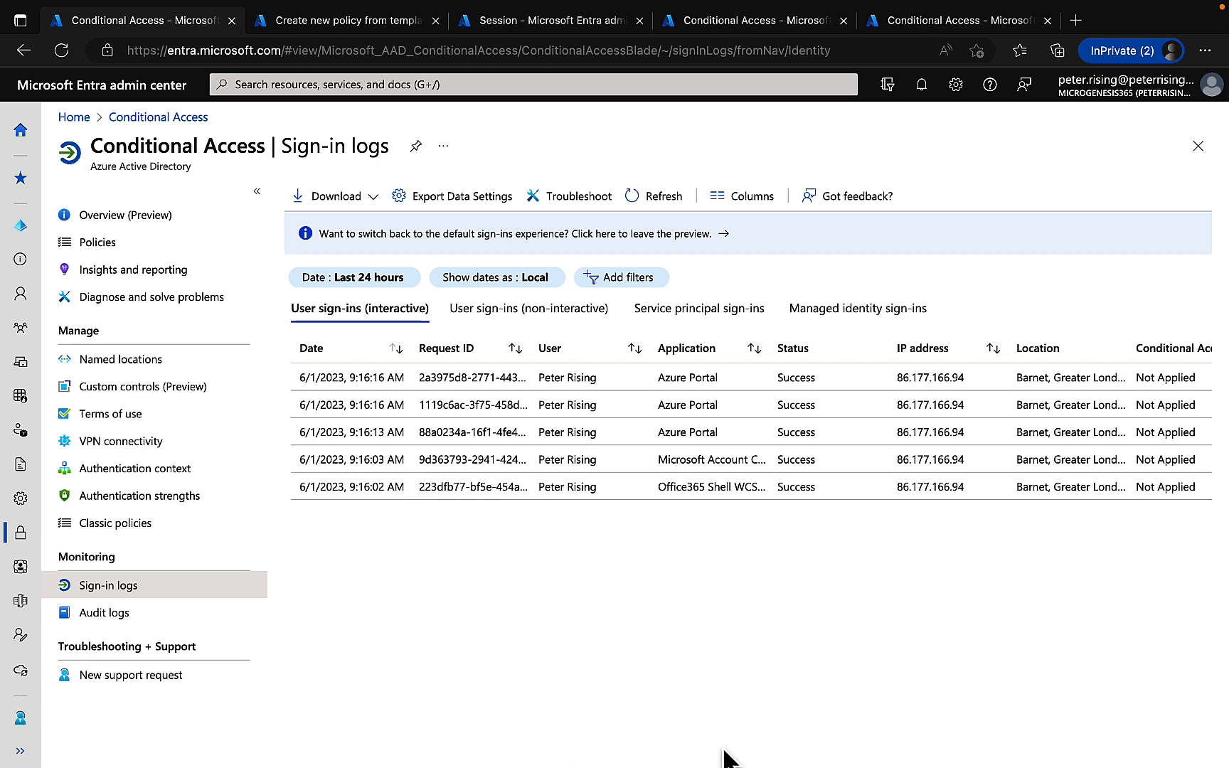
{"action": "mouse_move", "coordinate": [649, 714]}
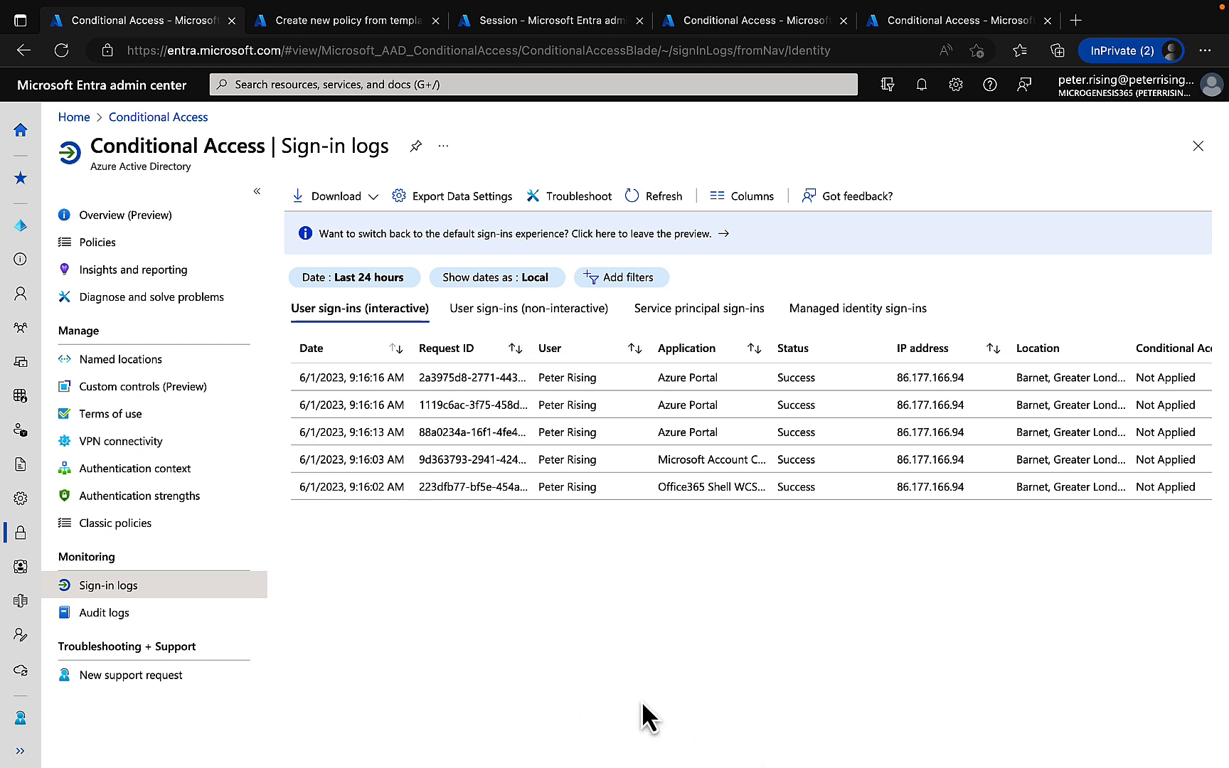
{"action": "mouse_move", "coordinate": [423, 487]}
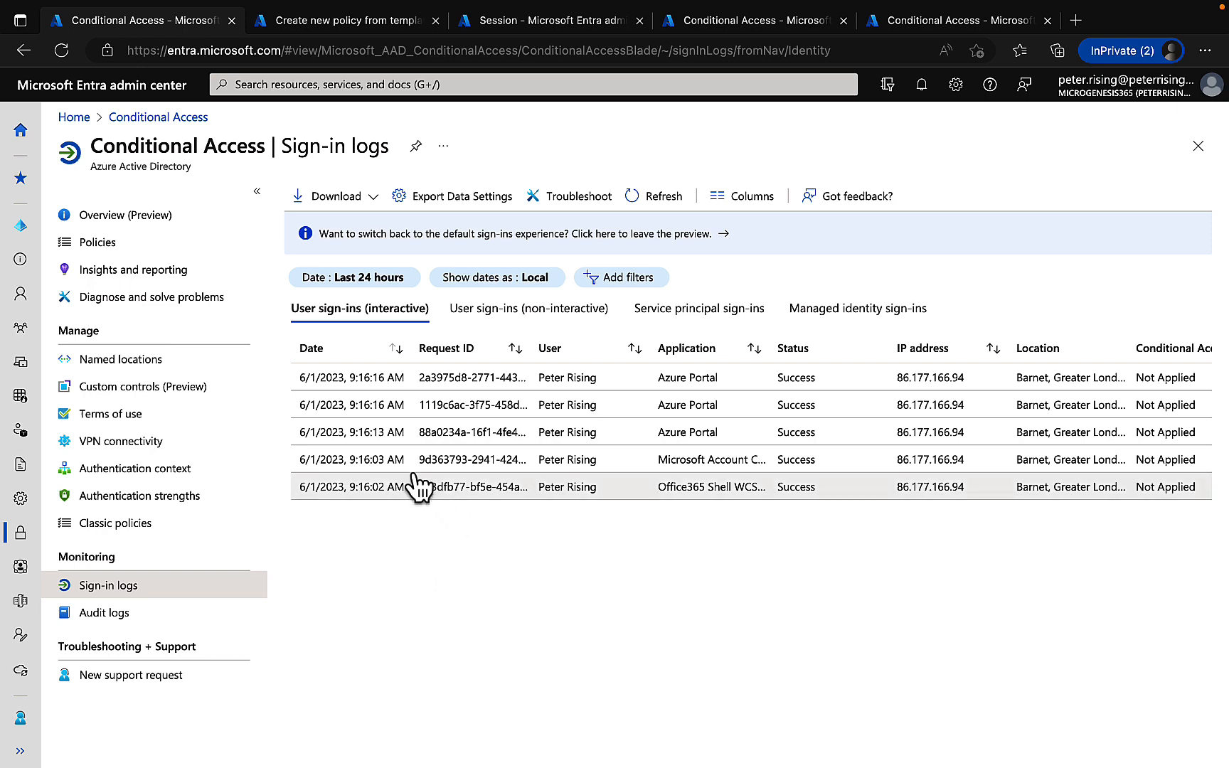
{"action": "mouse_move", "coordinate": [471, 377]}
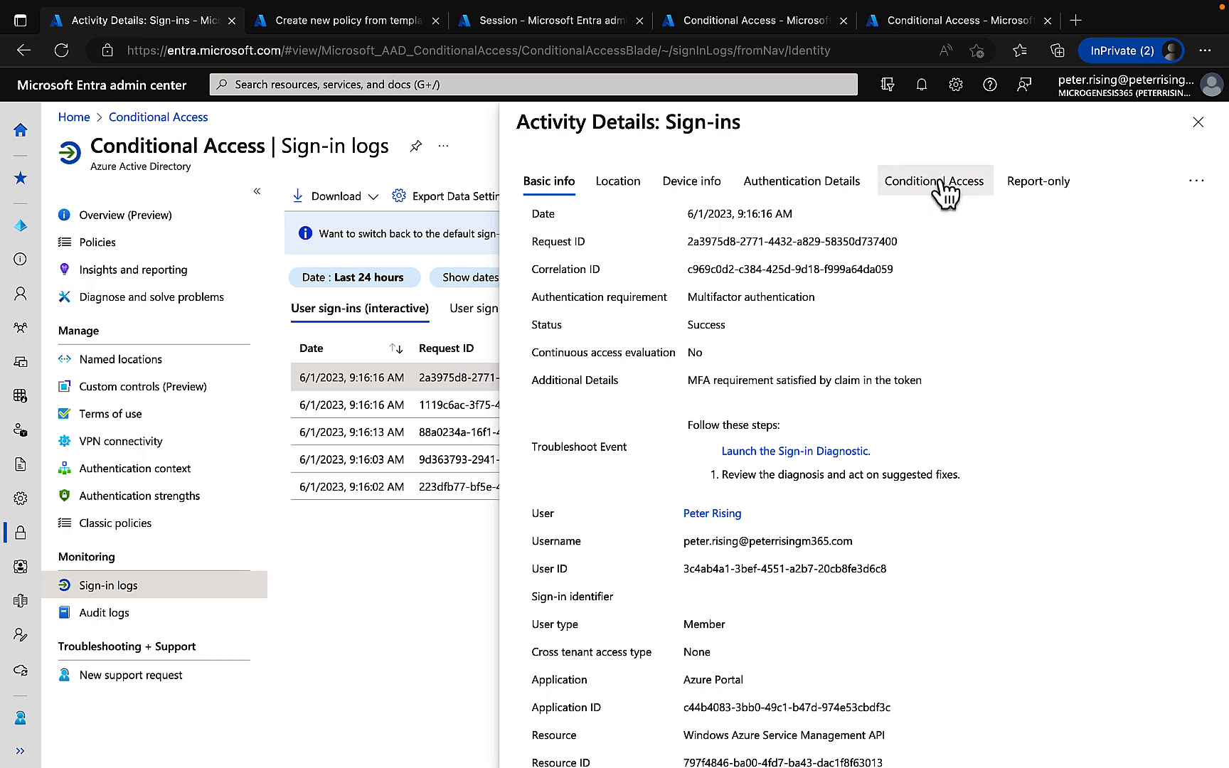
Show which Conditional Access policies applied to this sign-in, reaching the overview with 5 enabled policies.
{"action": "left_click", "coordinate": [935, 181]}
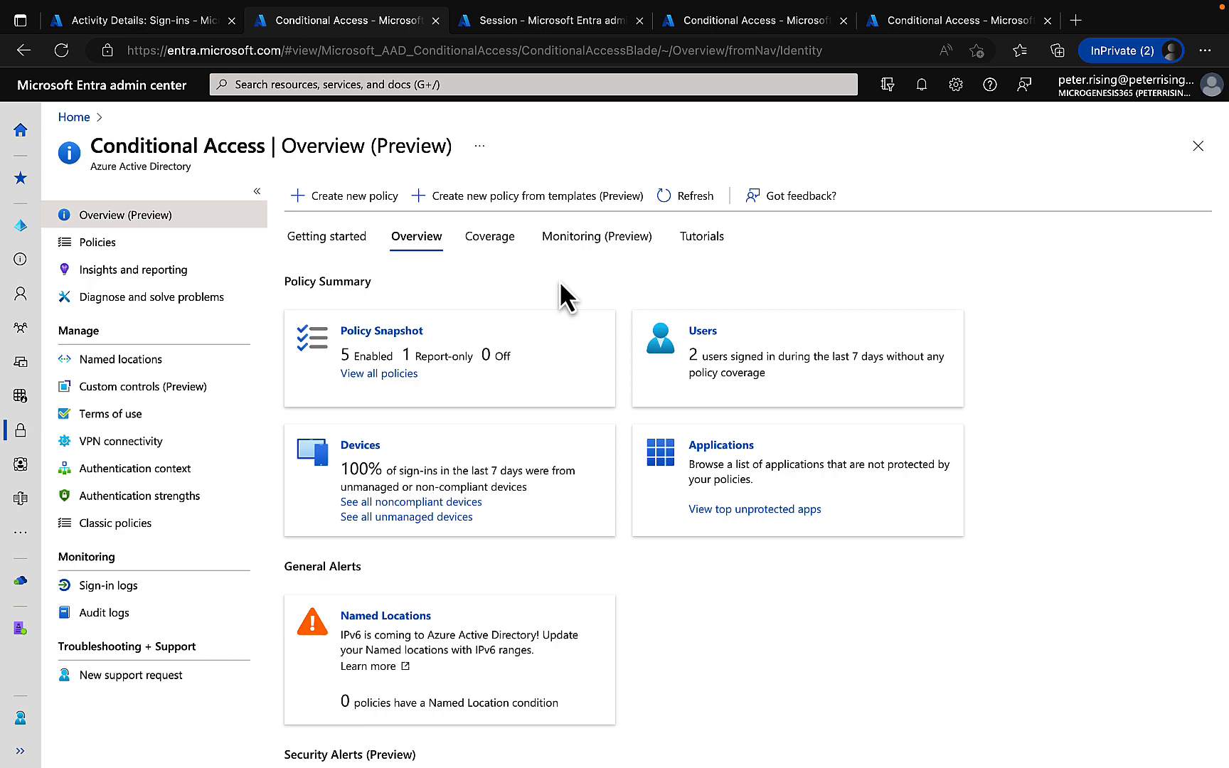
{"action": "mouse_move", "coordinate": [519, 202]}
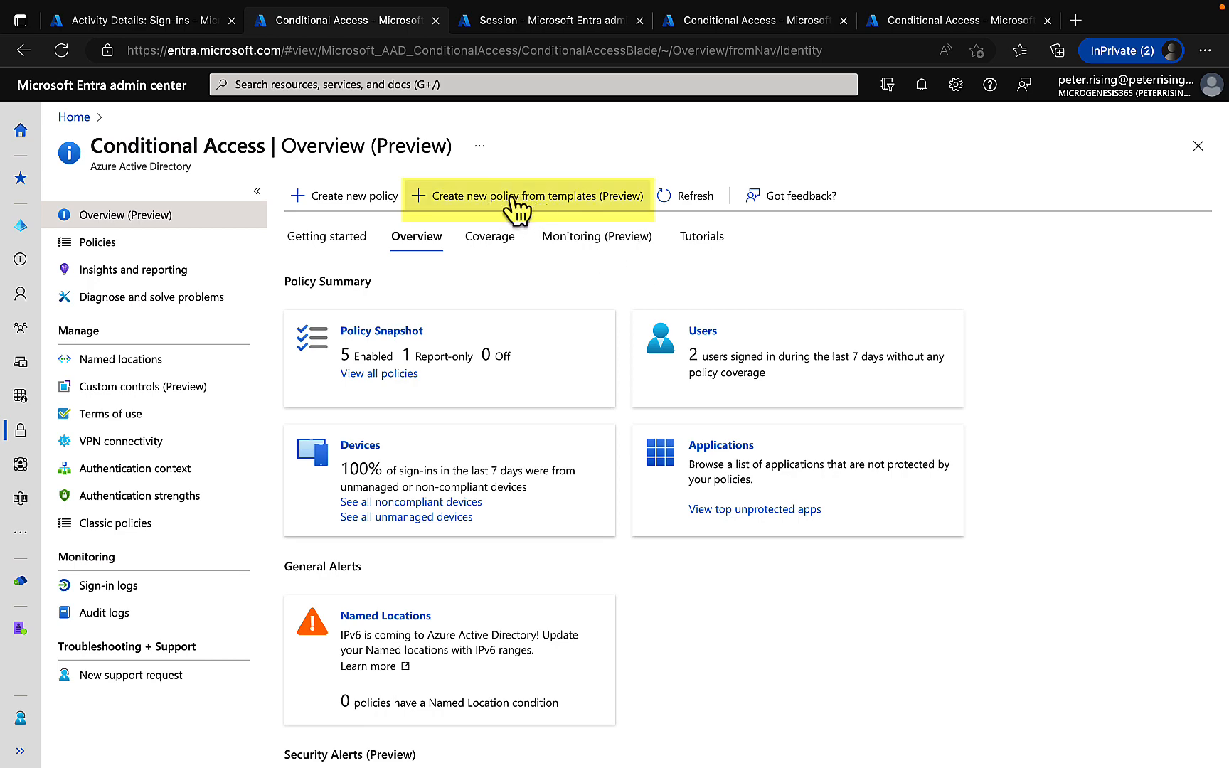
Pick the 'Require compliant or hybrid Azure AD joined device or MFA for all users' template.
{"action": "left_click", "coordinate": [528, 195]}
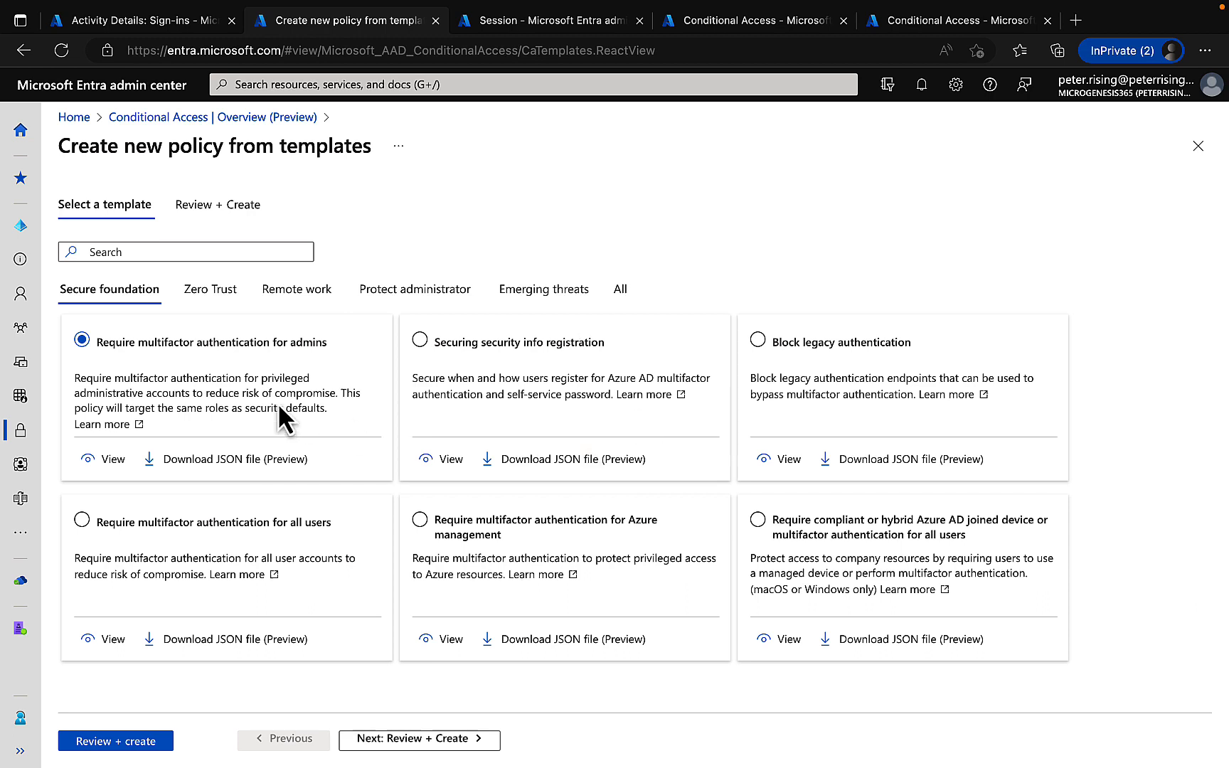
{"action": "mouse_move", "coordinate": [233, 392]}
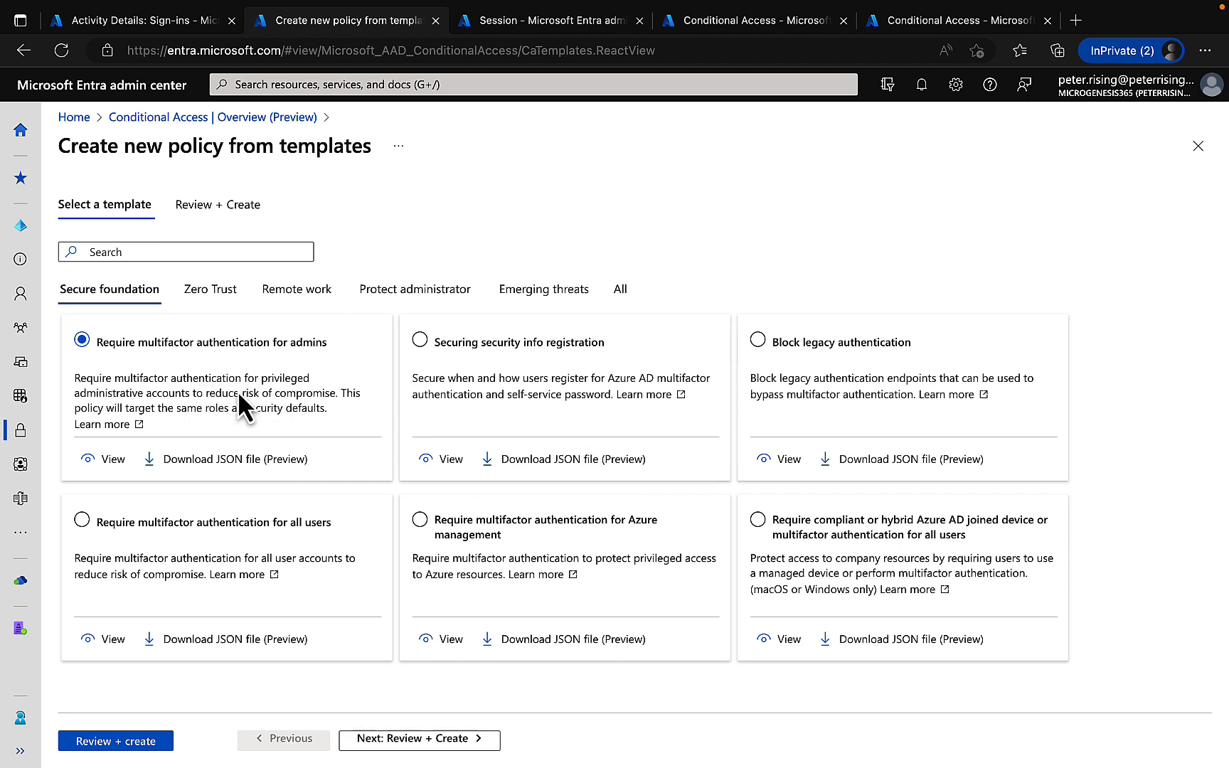
{"action": "mouse_move", "coordinate": [615, 412]}
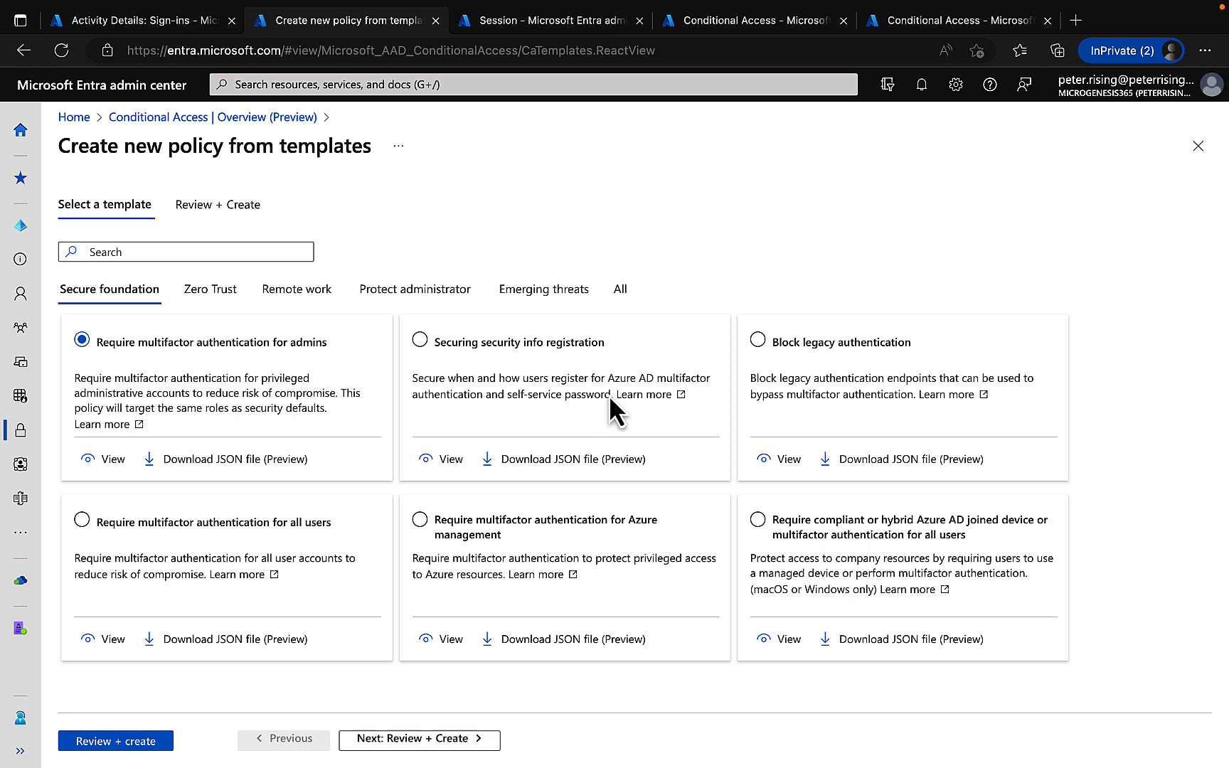
{"action": "mouse_move", "coordinate": [878, 408]}
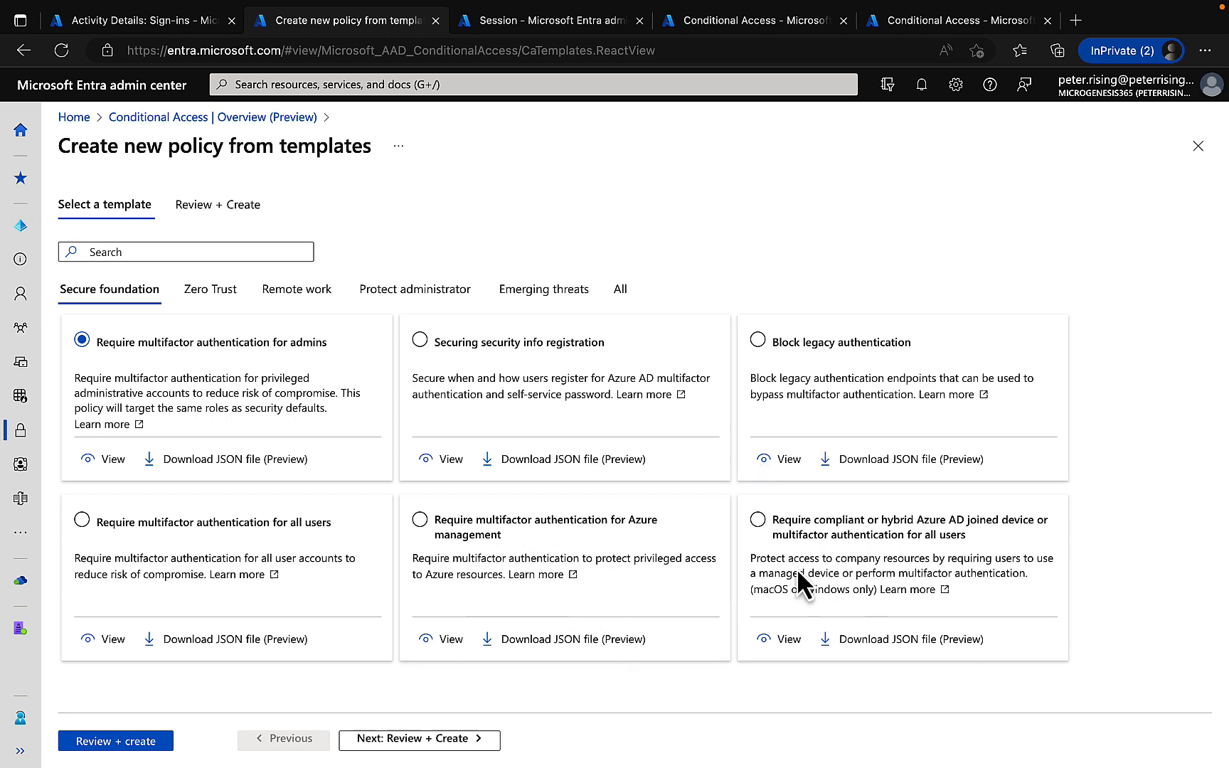
{"action": "left_click", "coordinate": [758, 519]}
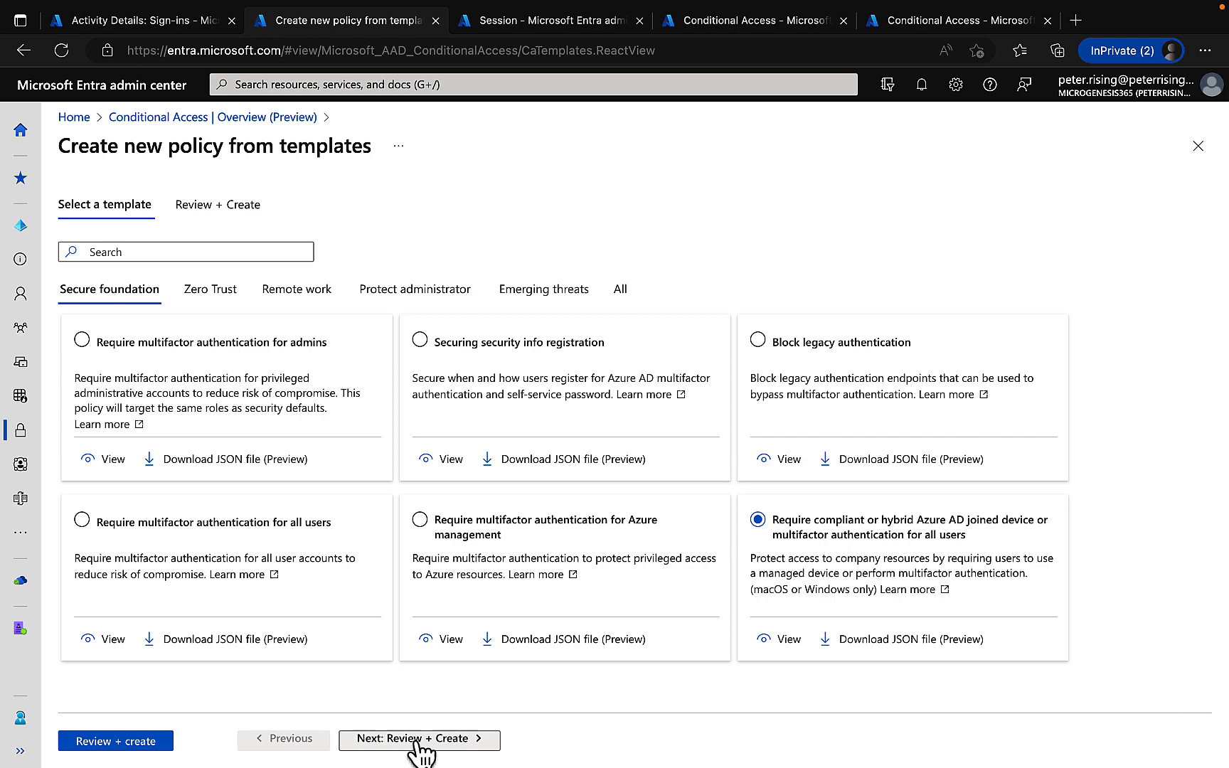
Review the template policy: report-only, all users and apps, Windows/macOS, MFA-or-compliant-device grant.
{"action": "left_click", "coordinate": [420, 738]}
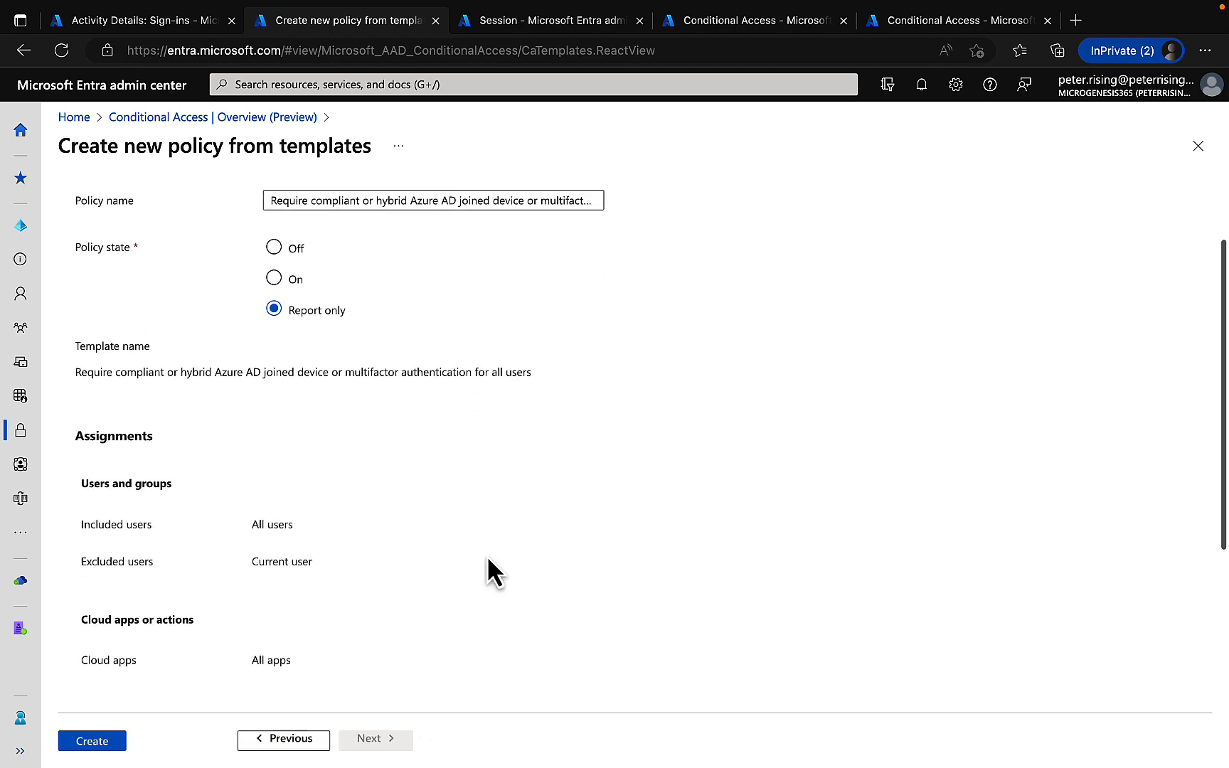
{"action": "mouse_move", "coordinate": [321, 286]}
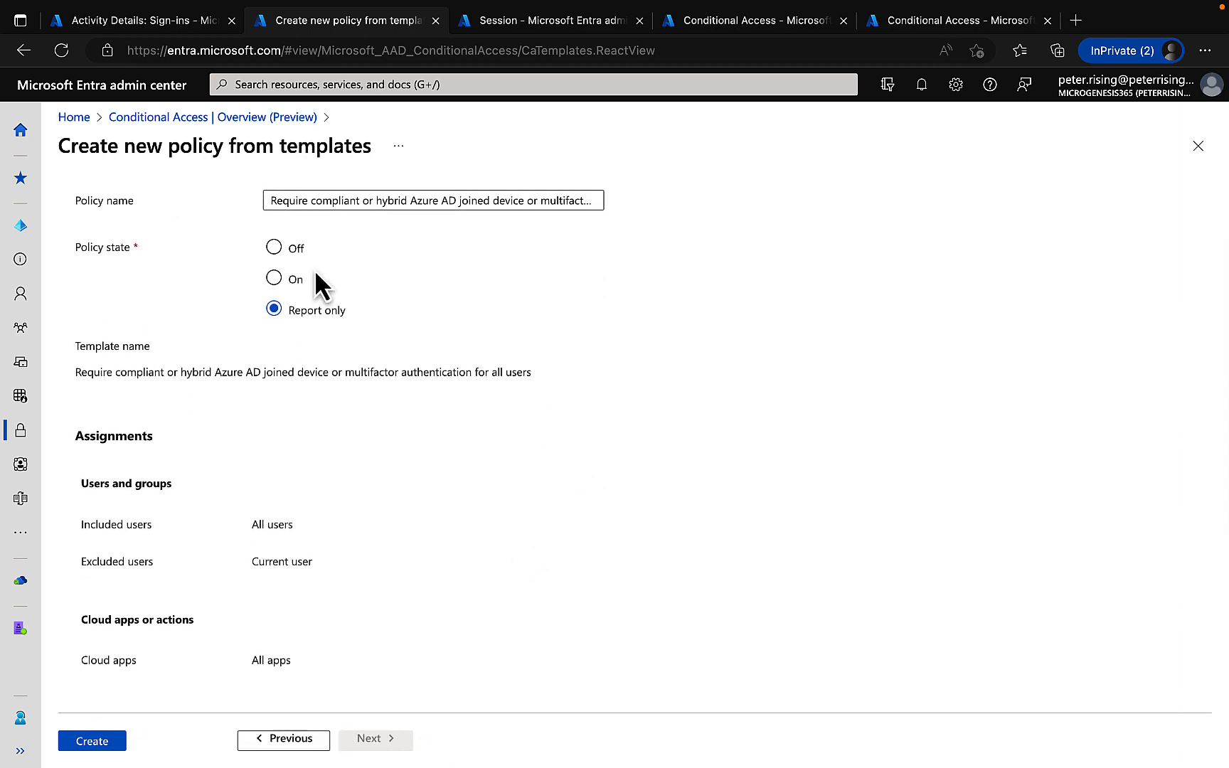
{"action": "scroll", "scroll_direction": "down", "scroll_amount": 3}
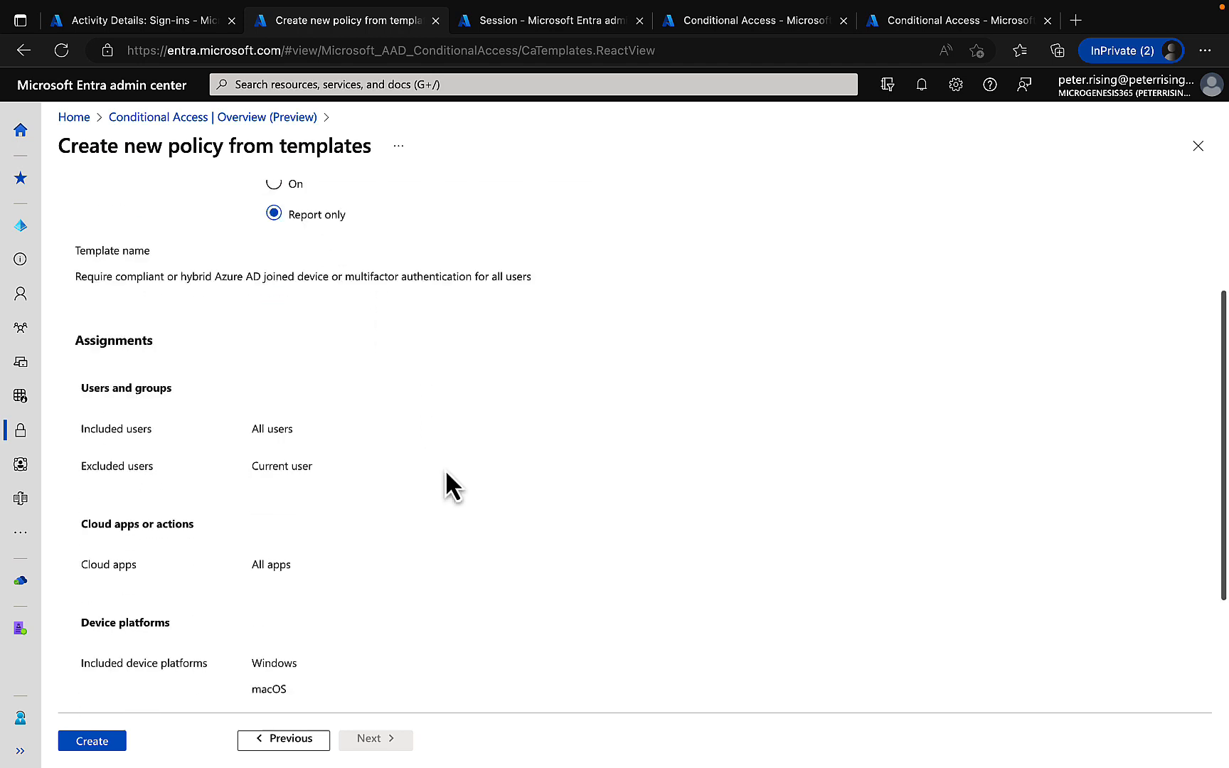
{"action": "scroll", "scroll_direction": "down", "scroll_amount": 3}
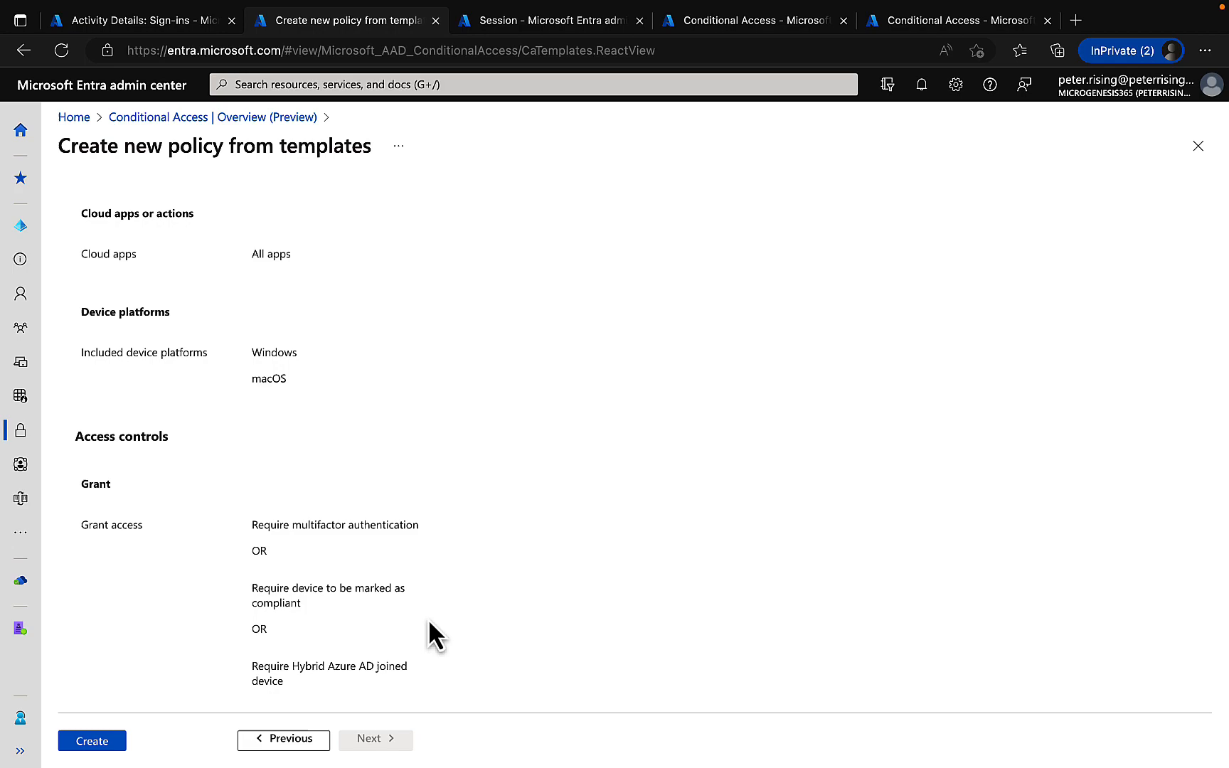
{"action": "mouse_move", "coordinate": [426, 624]}
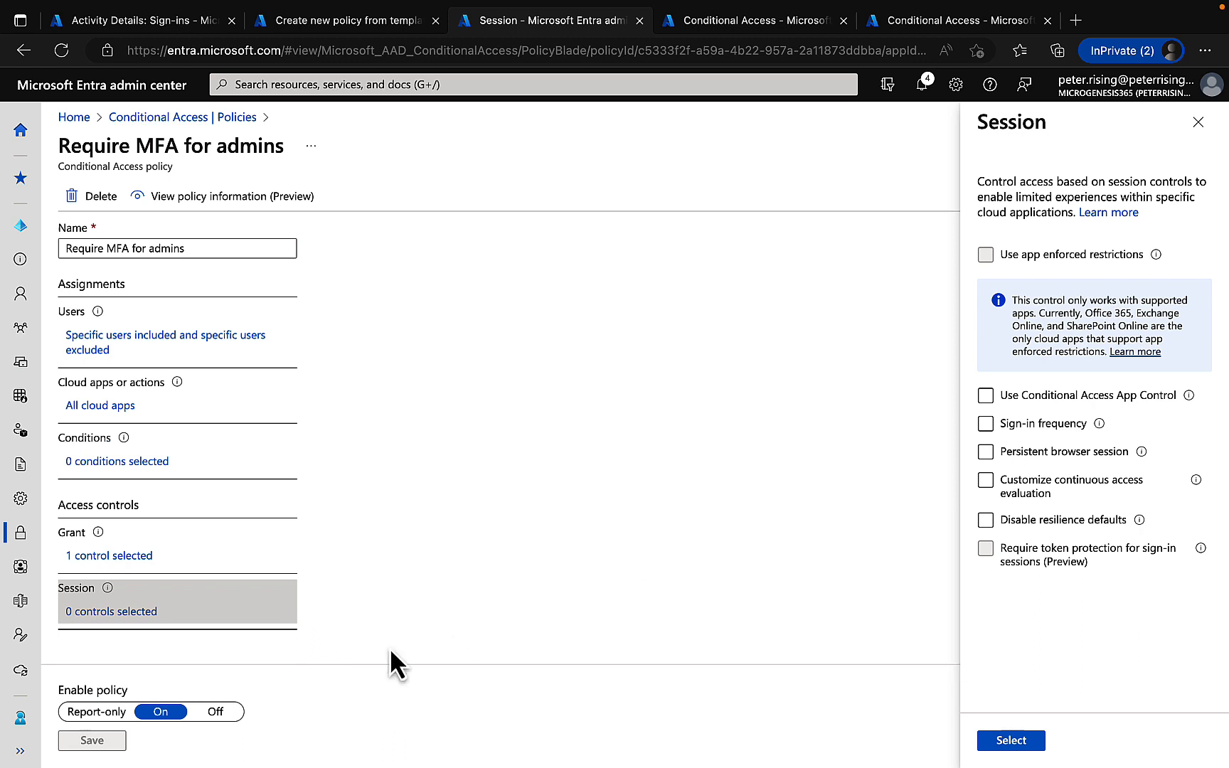
{"action": "mouse_move", "coordinate": [239, 621]}
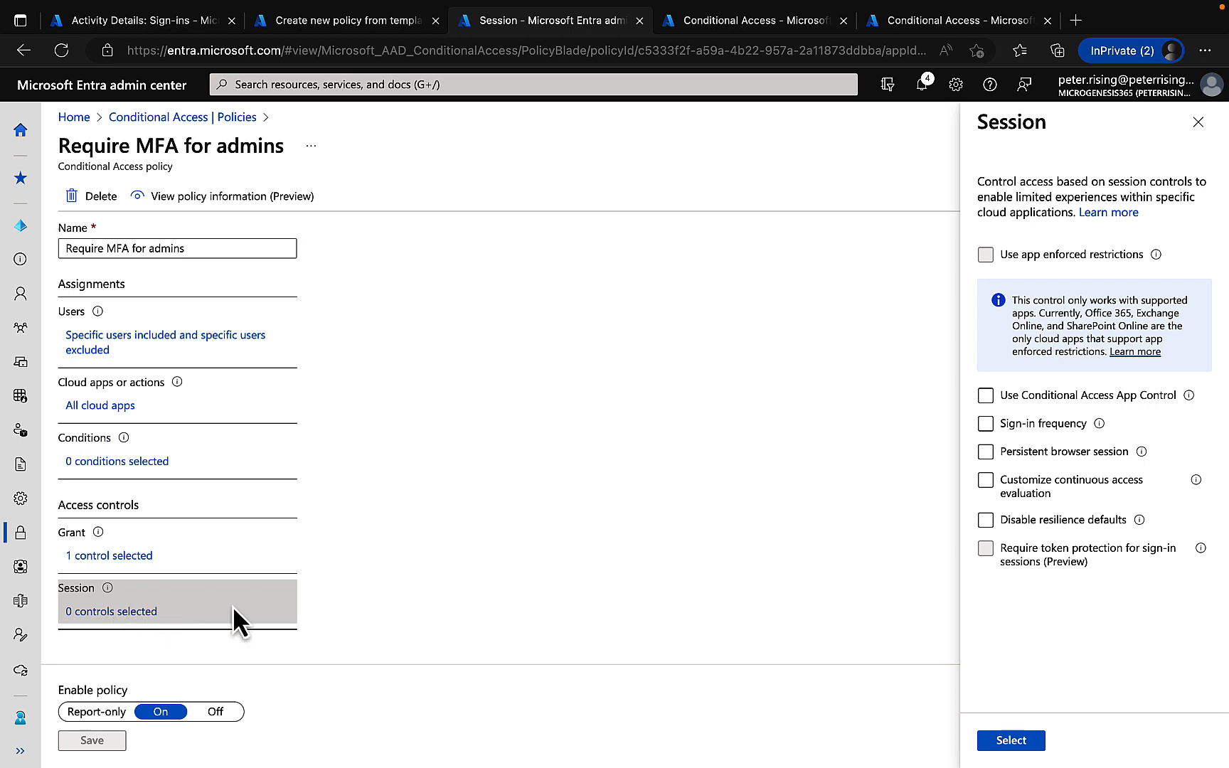
{"action": "mouse_move", "coordinate": [619, 463]}
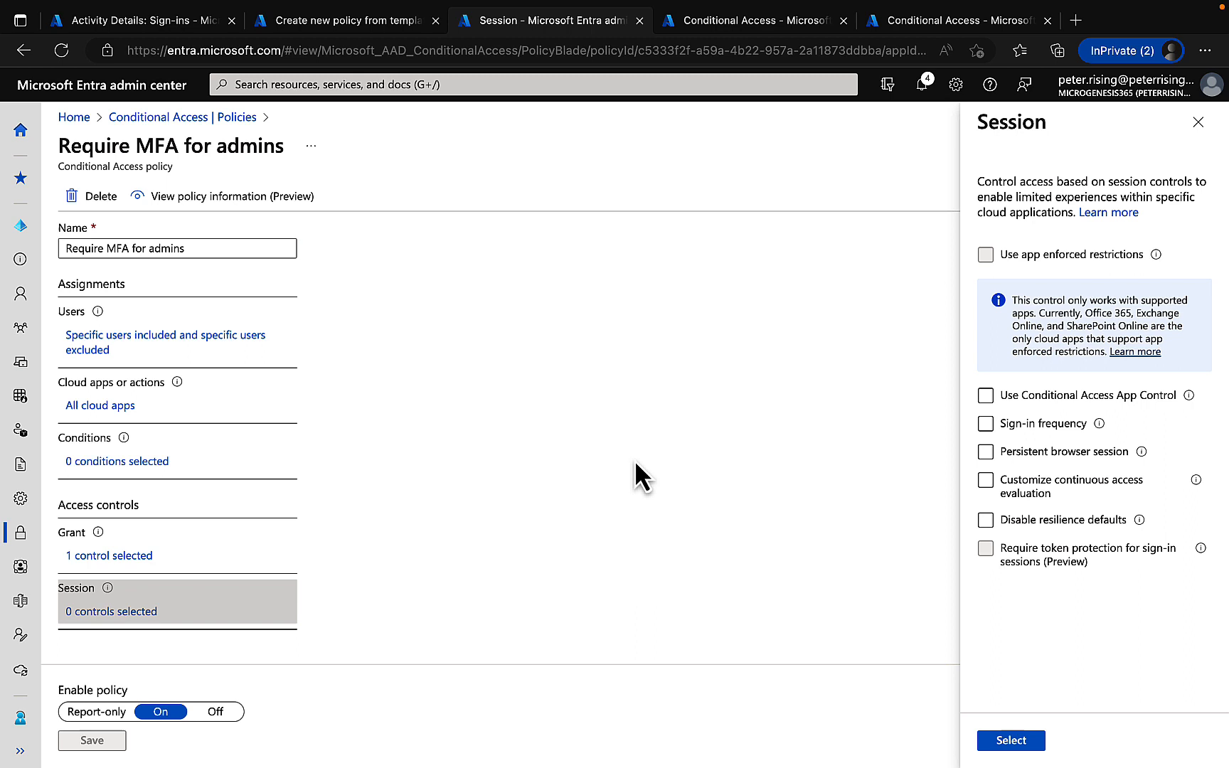
{"action": "mouse_move", "coordinate": [596, 415]}
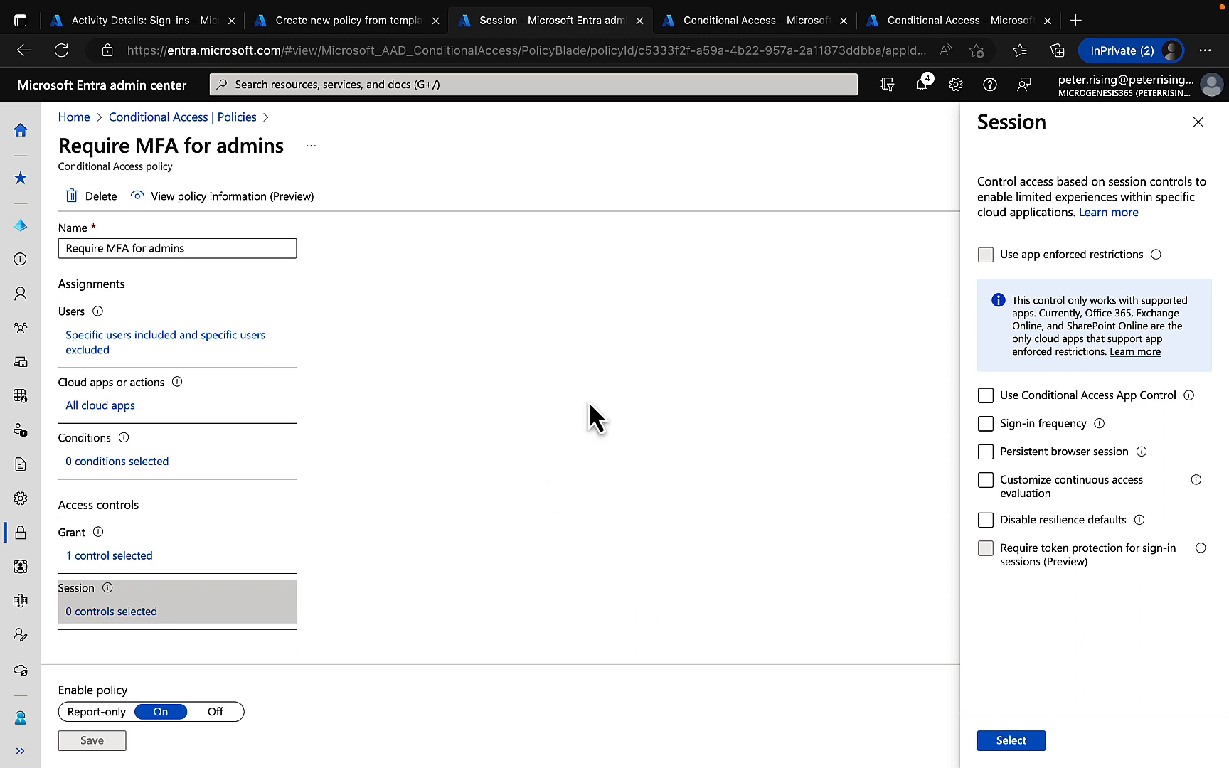
{"action": "mouse_move", "coordinate": [1163, 270]}
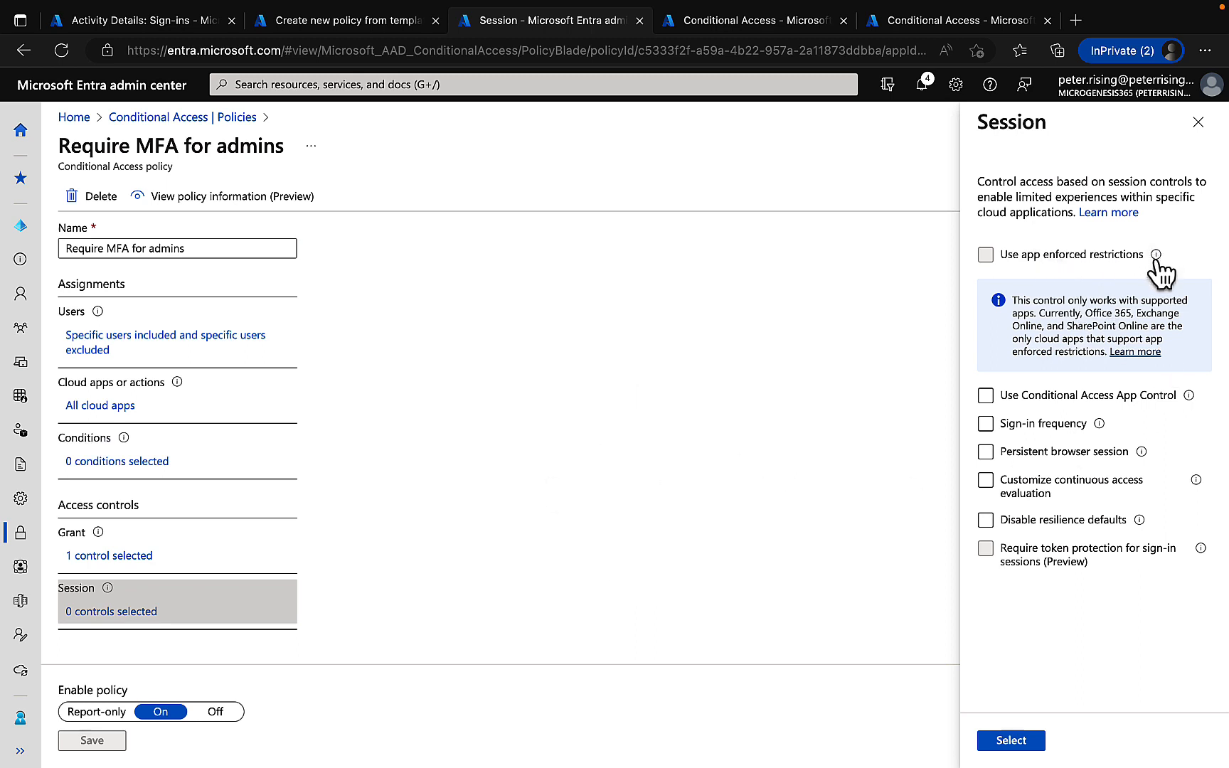
Enable Conditional Access App Control, sign-in frequency and customized continuous access evaluation session controls.
{"action": "left_click", "coordinate": [985, 395]}
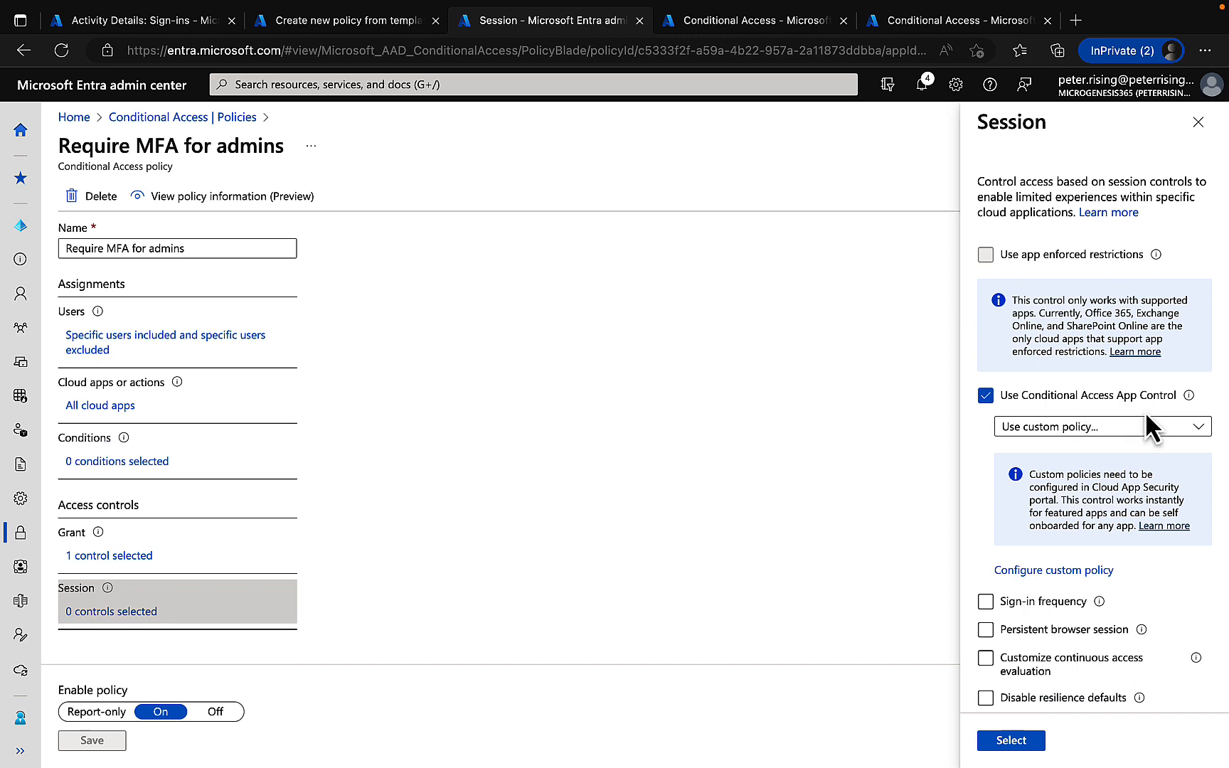
{"action": "left_click", "coordinate": [1098, 426]}
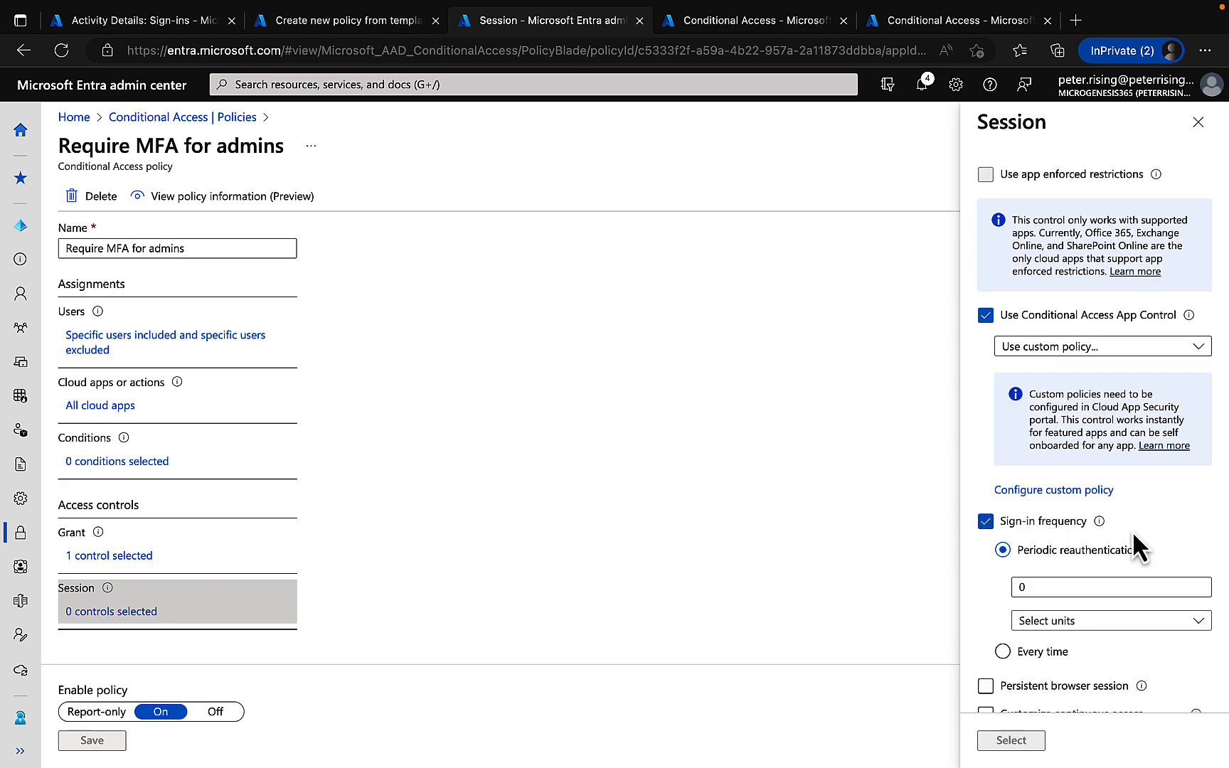
{"action": "left_click", "coordinate": [1110, 485]}
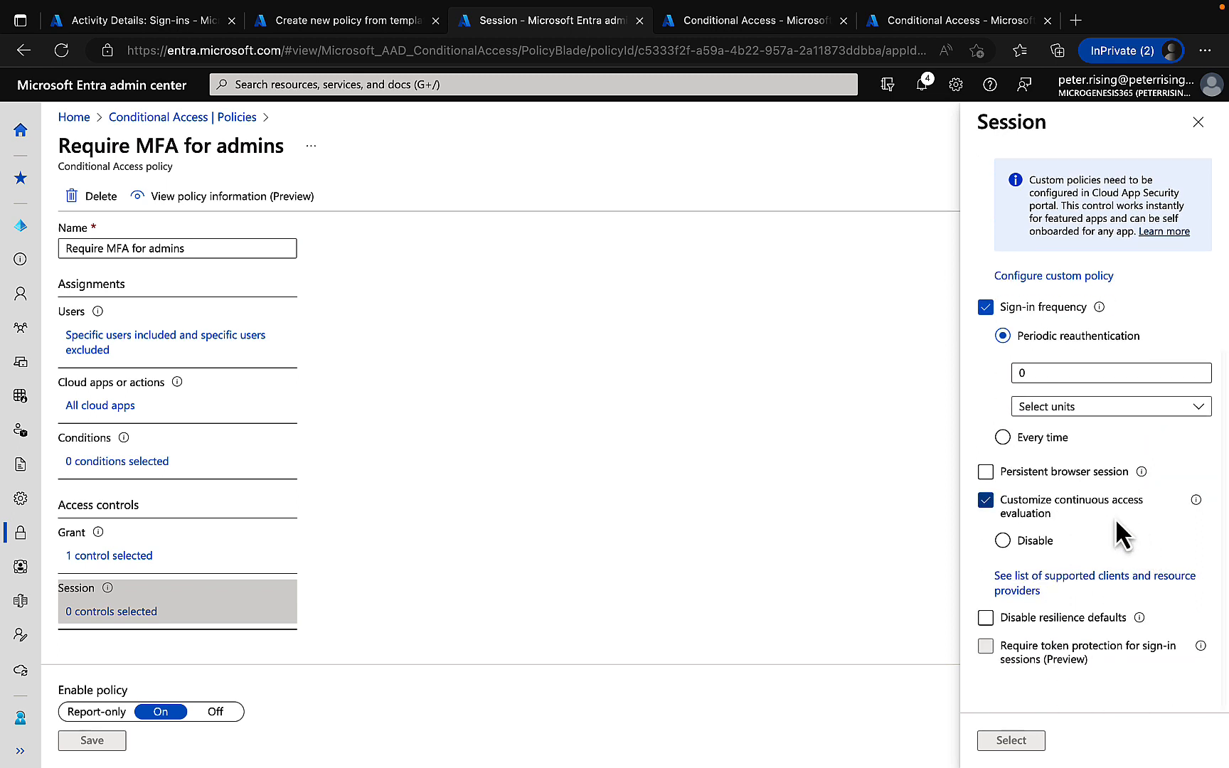
{"action": "mouse_move", "coordinate": [1197, 500]}
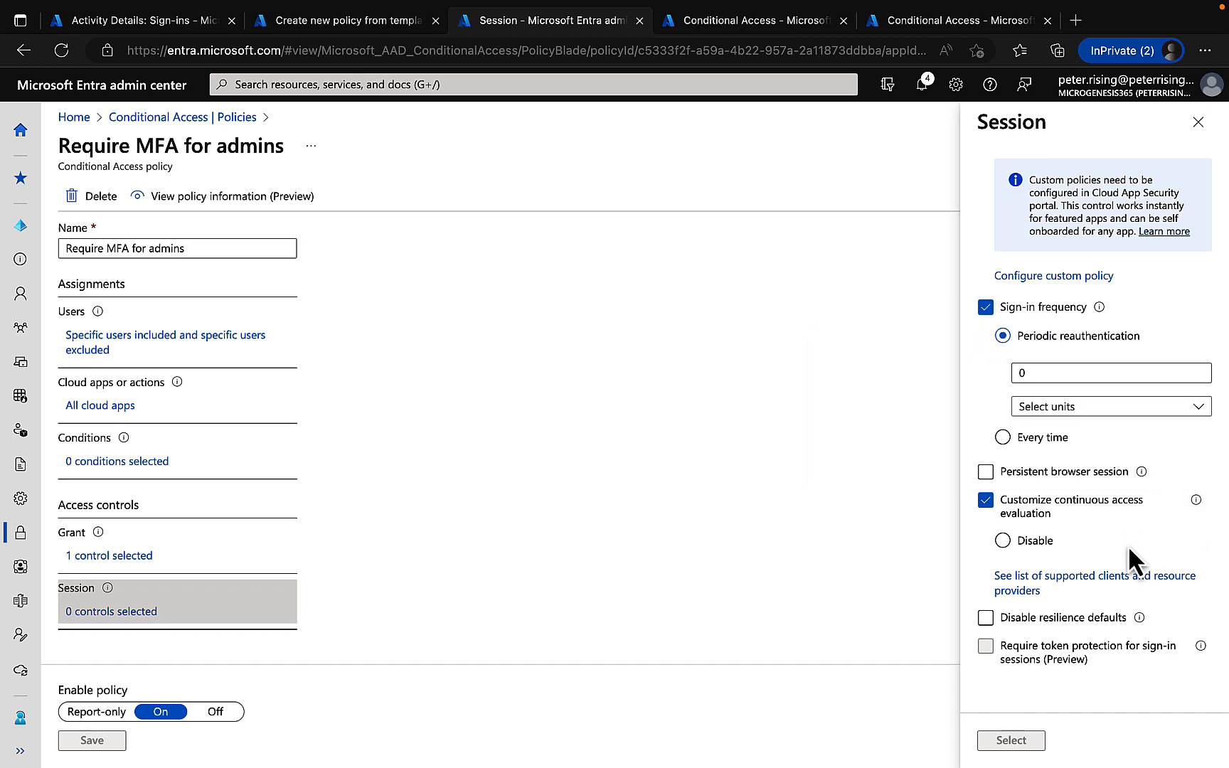
{"action": "mouse_move", "coordinate": [1135, 608]}
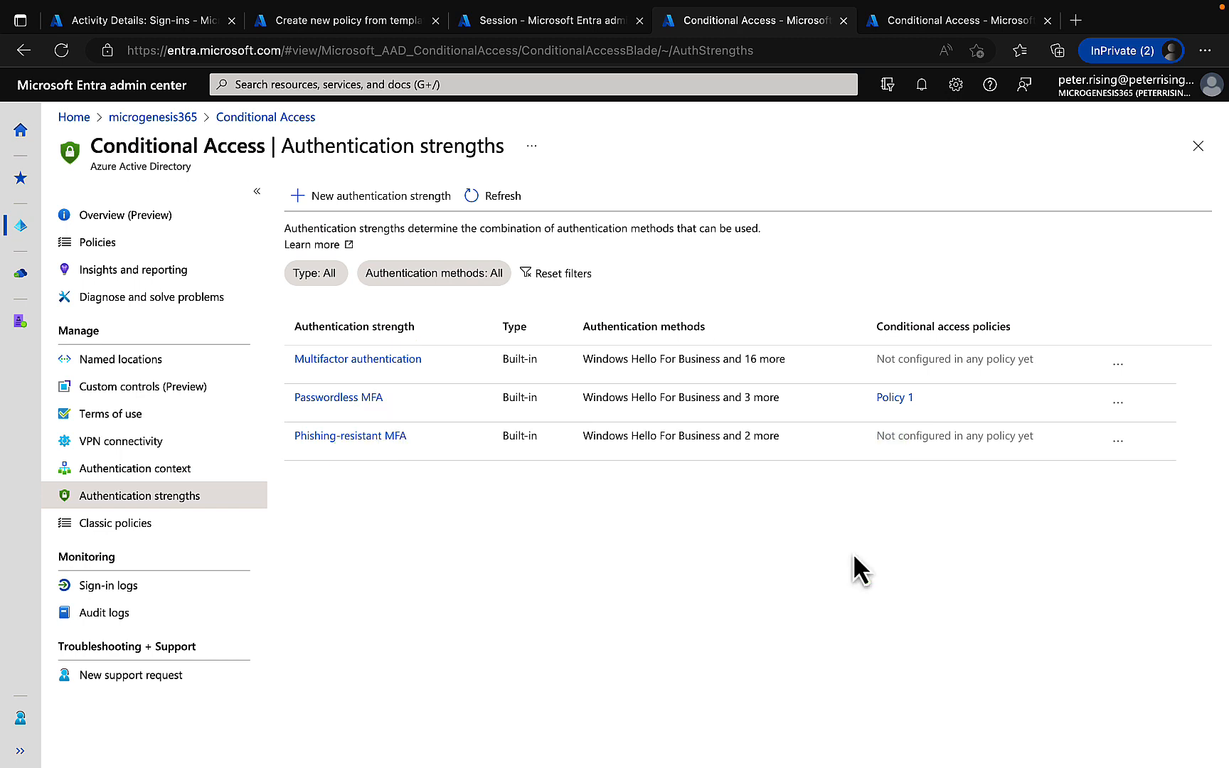
{"action": "mouse_move", "coordinate": [687, 577]}
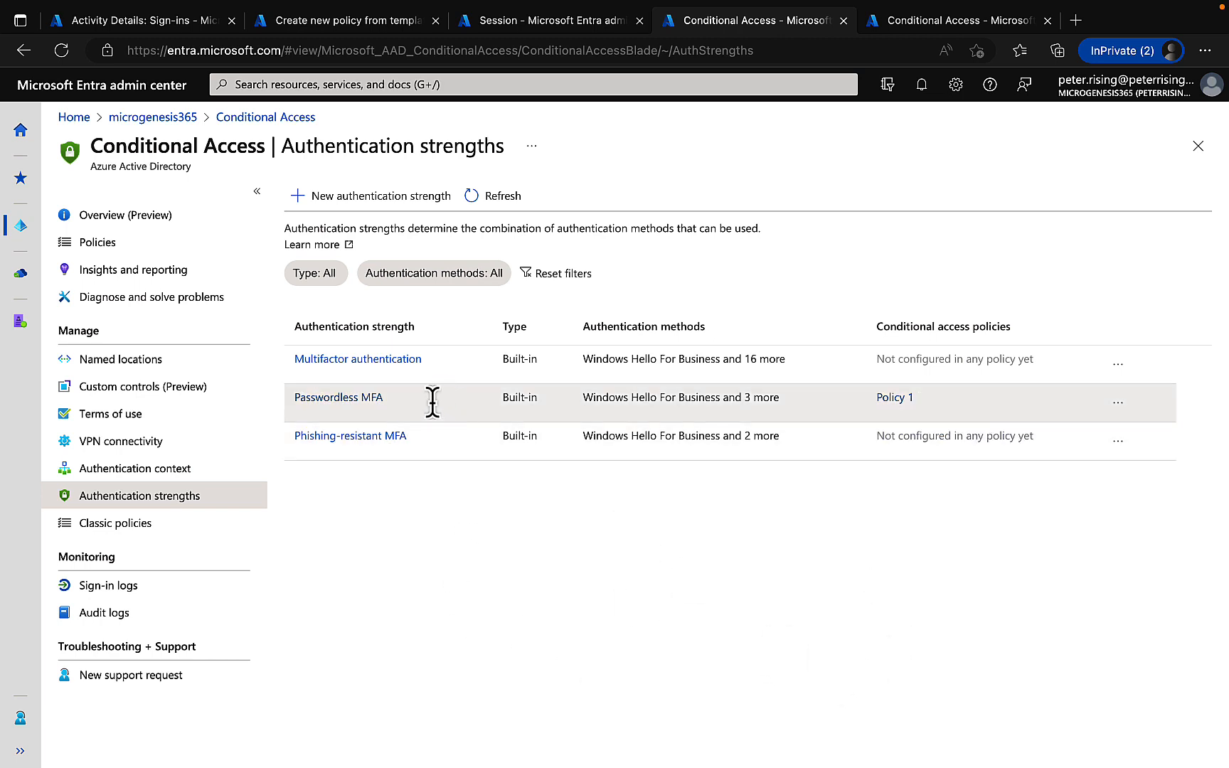
{"action": "mouse_move", "coordinate": [437, 447]}
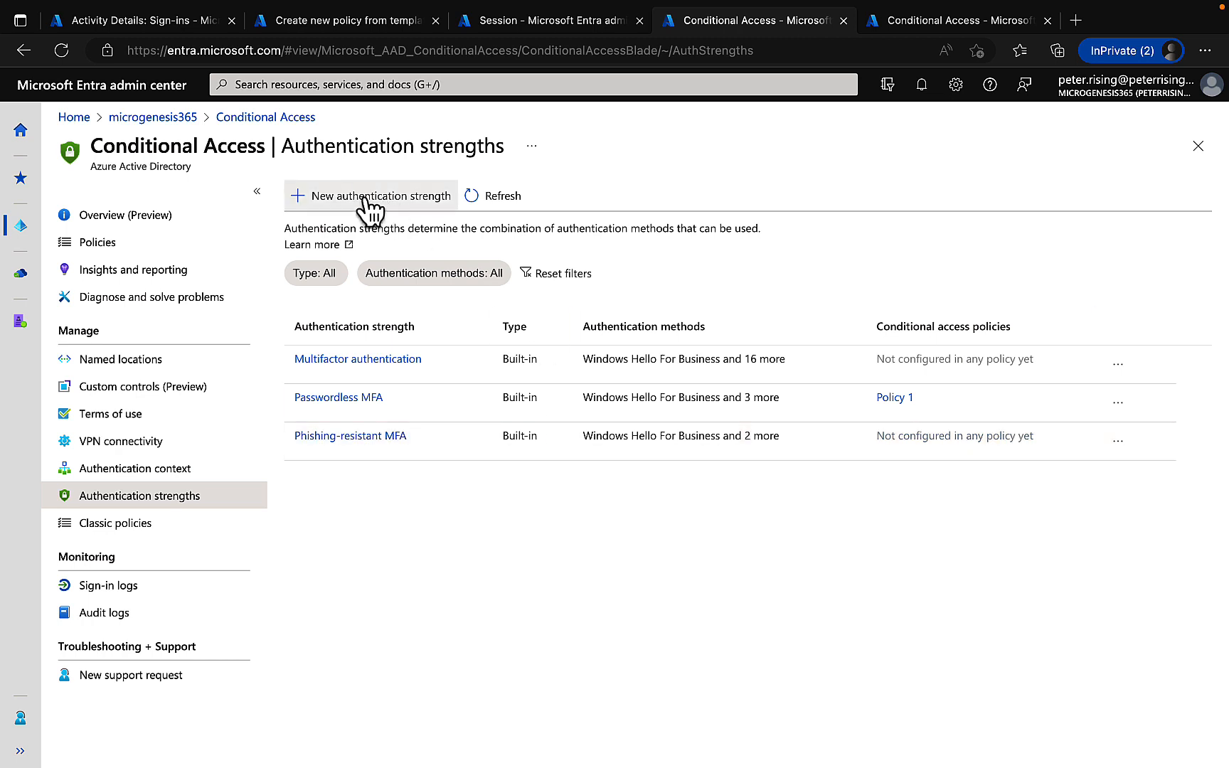
{"action": "left_click", "coordinate": [370, 195]}
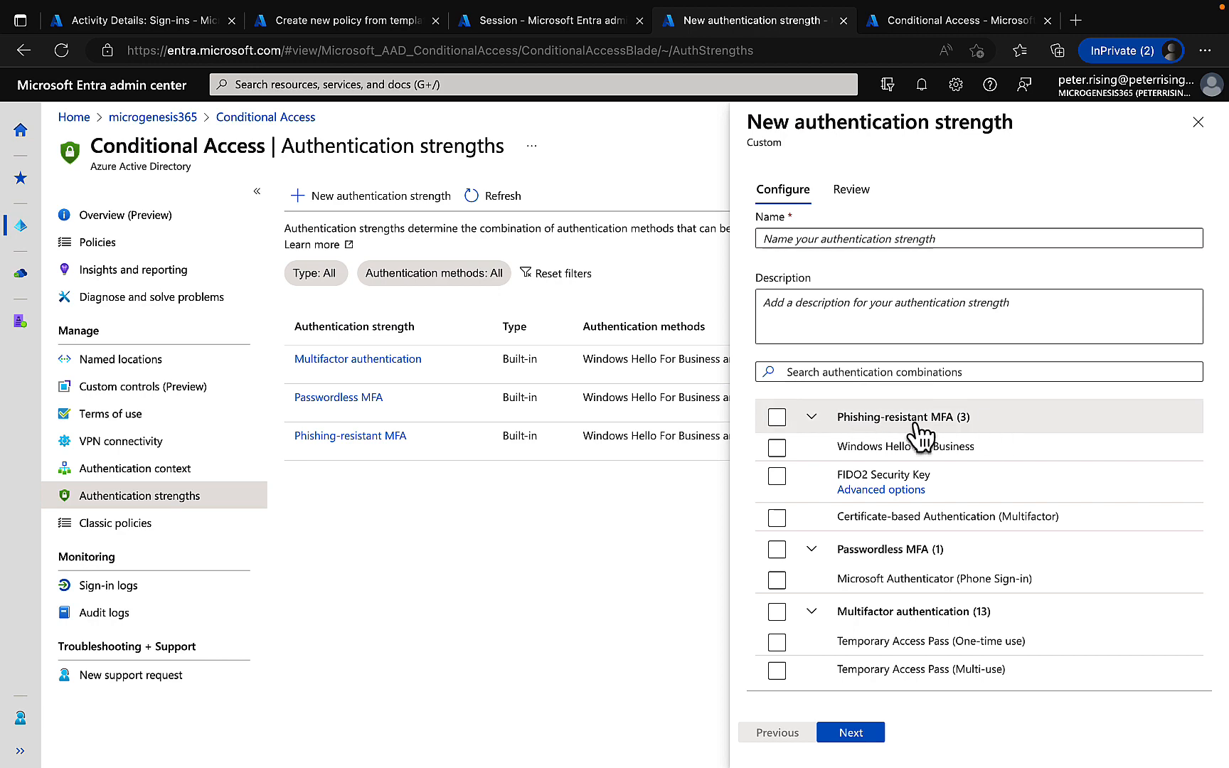
{"action": "mouse_move", "coordinate": [1031, 493]}
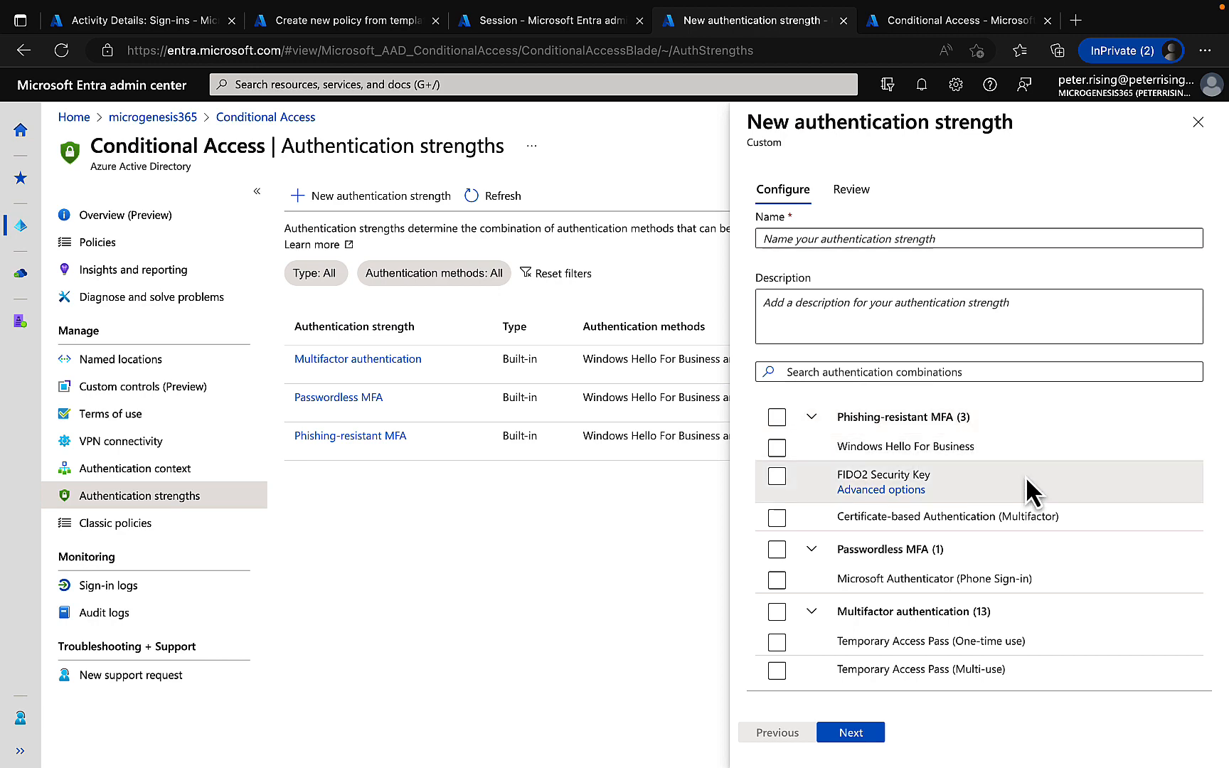
{"action": "mouse_move", "coordinate": [1023, 494]}
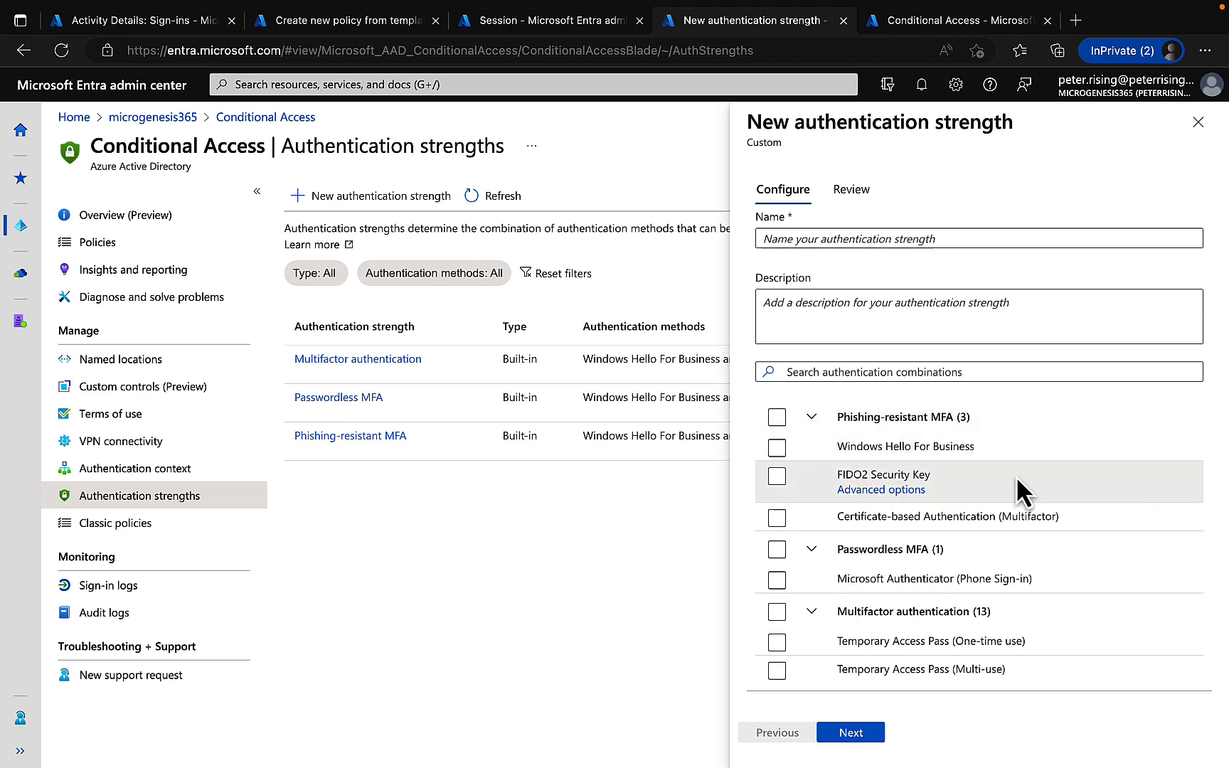
{"action": "scroll", "scroll_direction": "down", "scroll_amount": 3}
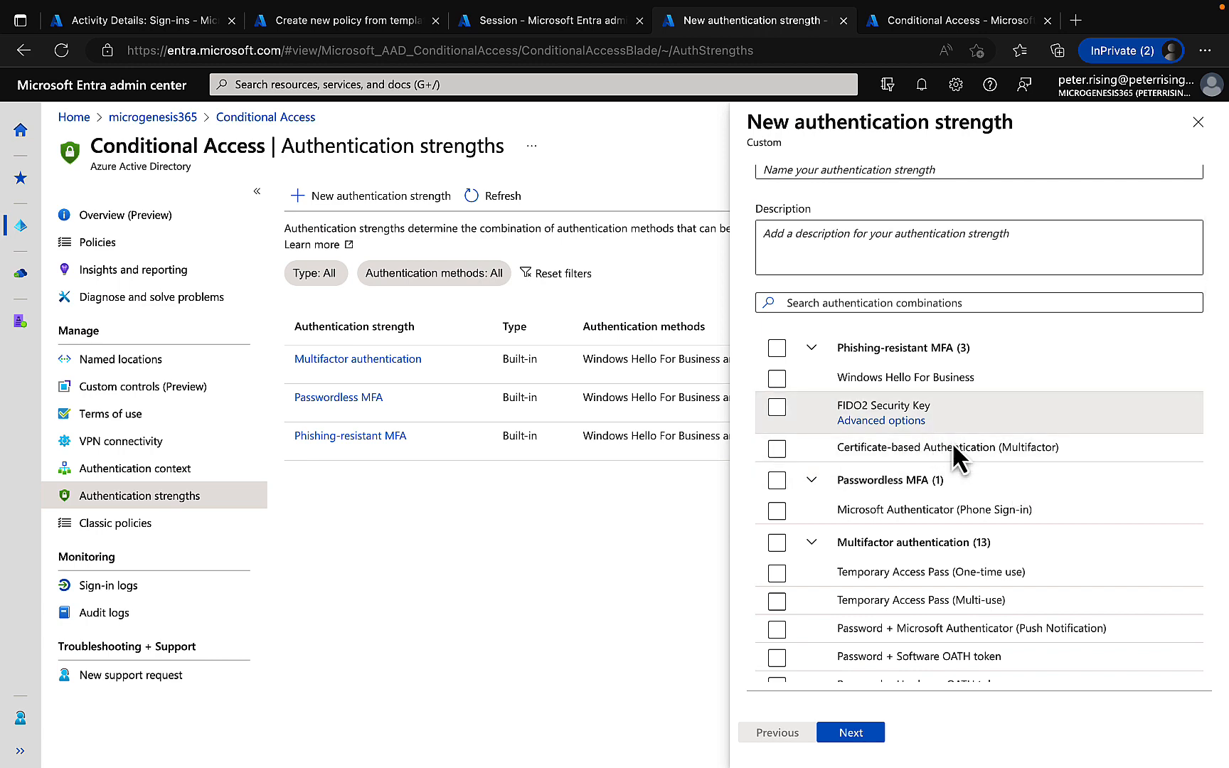
{"action": "scroll", "scroll_direction": "down", "scroll_amount": 3}
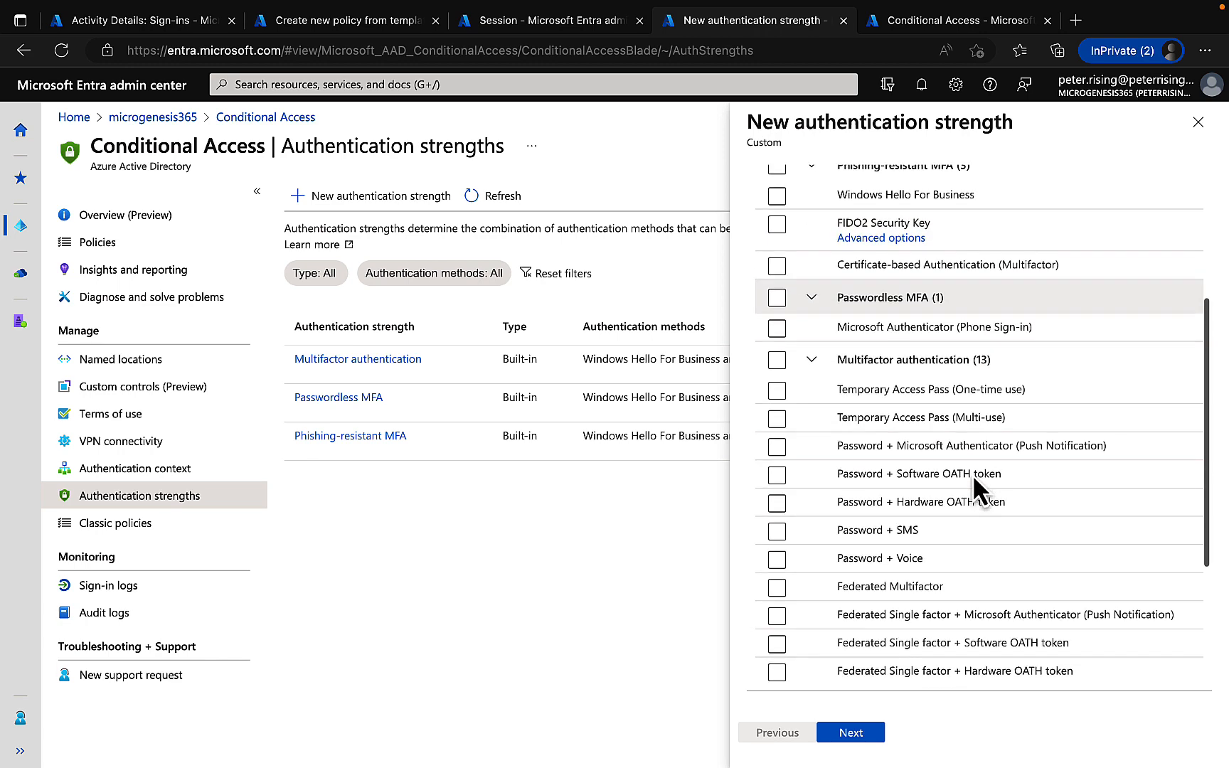
{"action": "scroll", "scroll_direction": "down", "scroll_amount": 3}
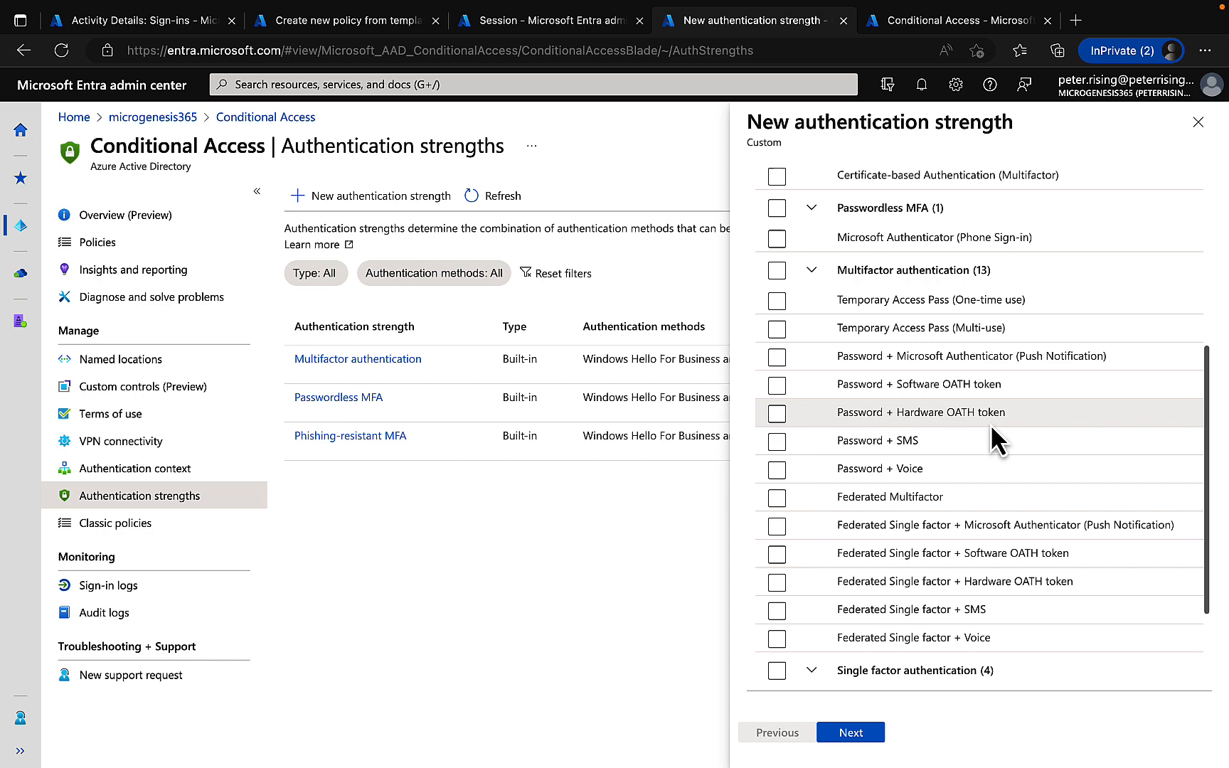
{"action": "scroll", "scroll_direction": "down", "scroll_amount": 3}
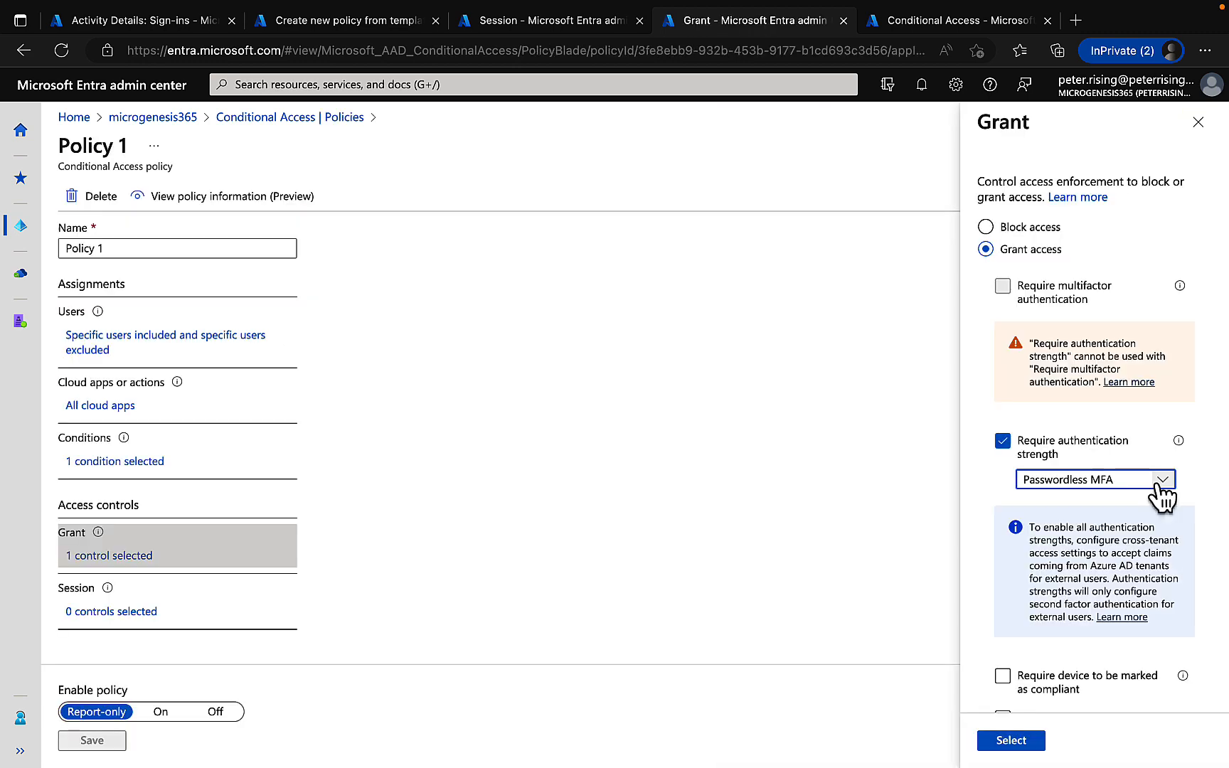
{"action": "mouse_move", "coordinate": [878, 506]}
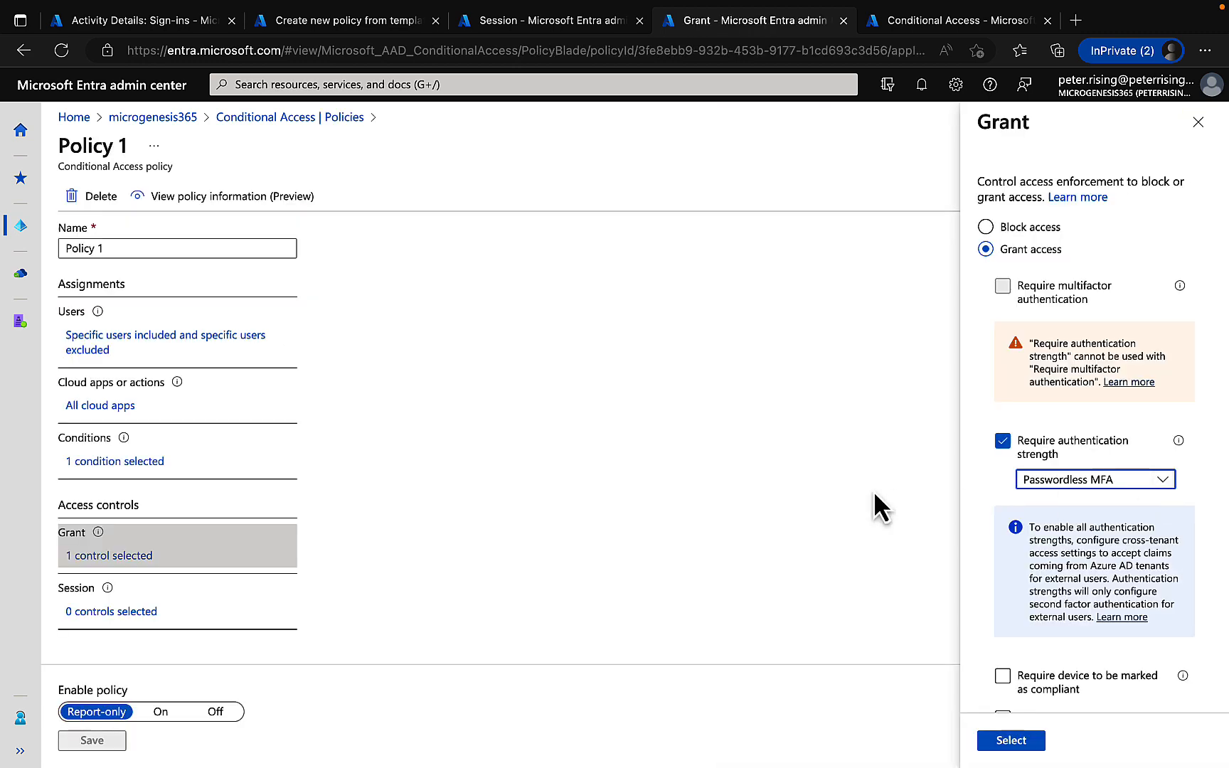
{"action": "mouse_move", "coordinate": [1102, 514]}
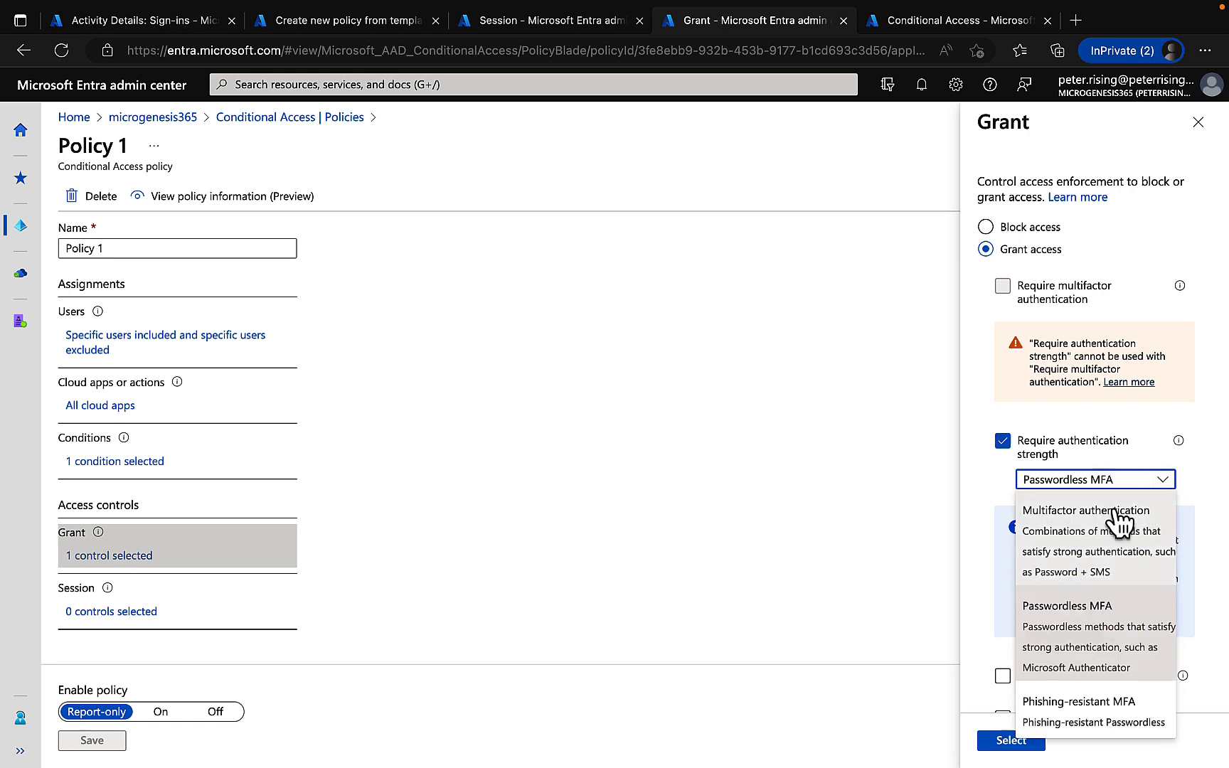
Change Policy 1's required authentication strength from Passwordless MFA to Phishing-resistant MFA.
{"action": "left_click", "coordinate": [1086, 510]}
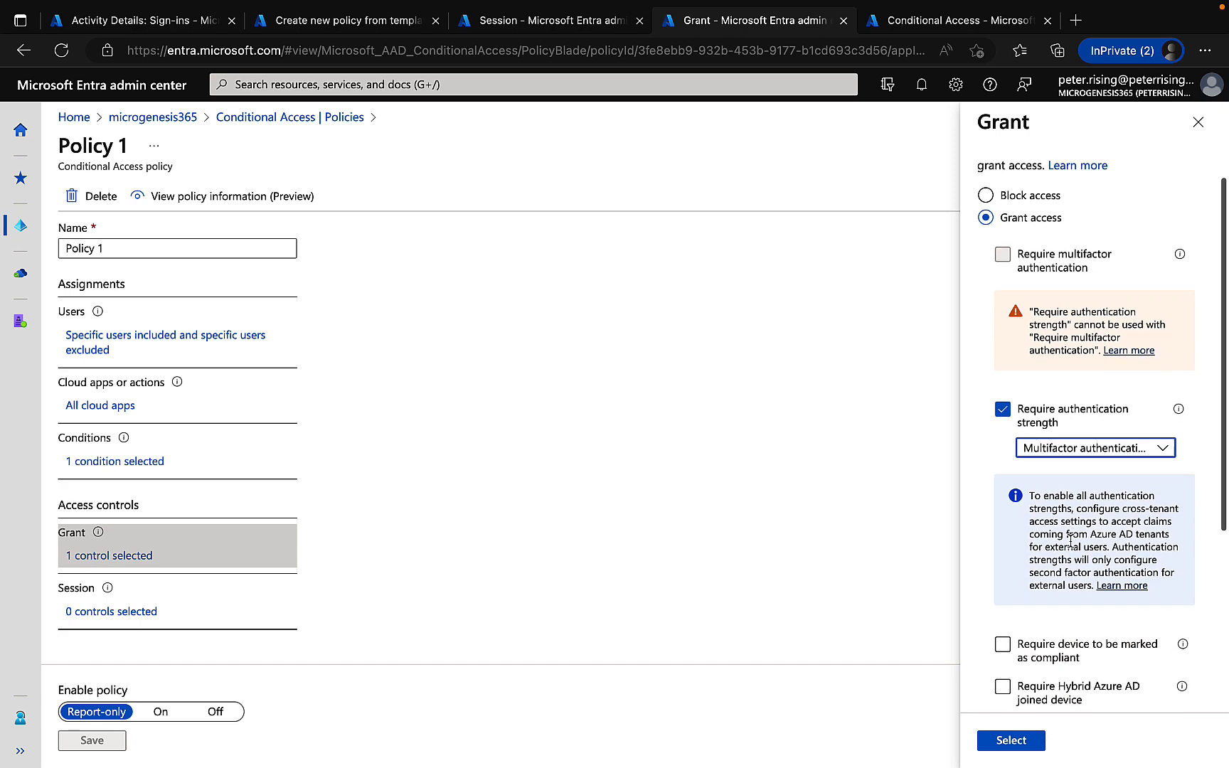
{"action": "left_click", "coordinate": [1093, 448]}
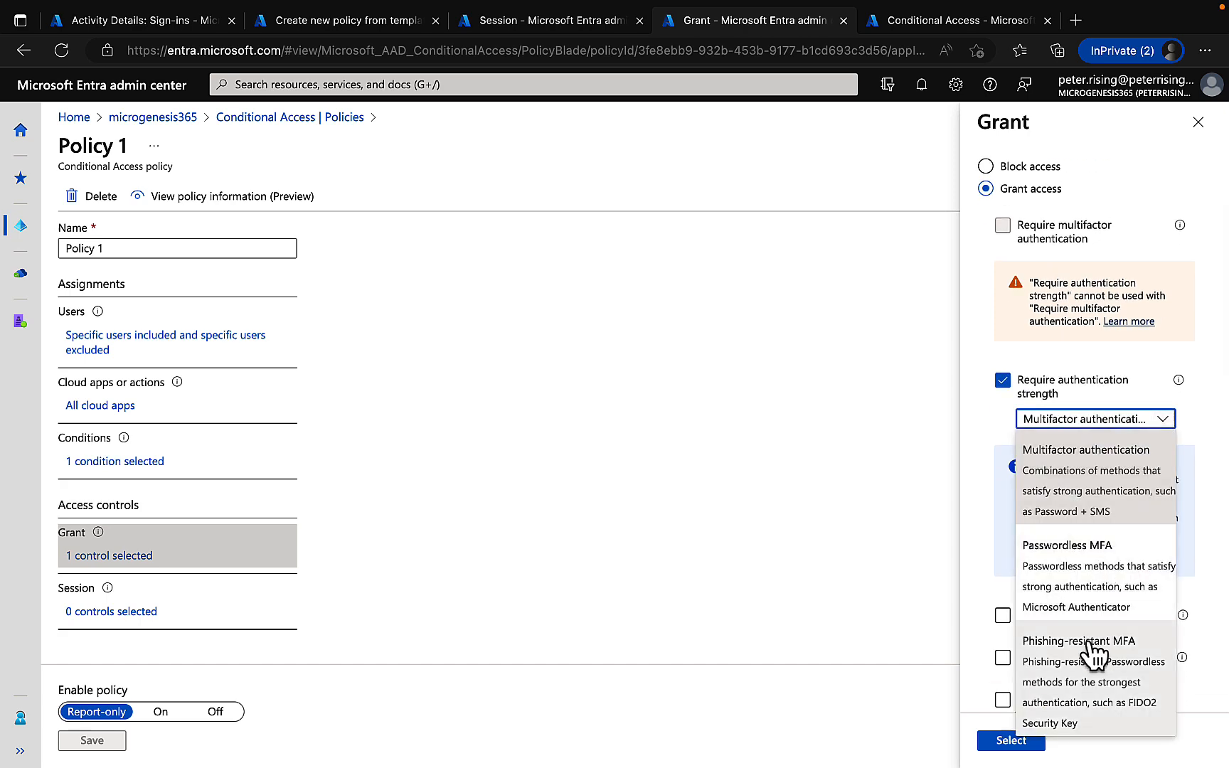
{"action": "left_click", "coordinate": [1081, 640]}
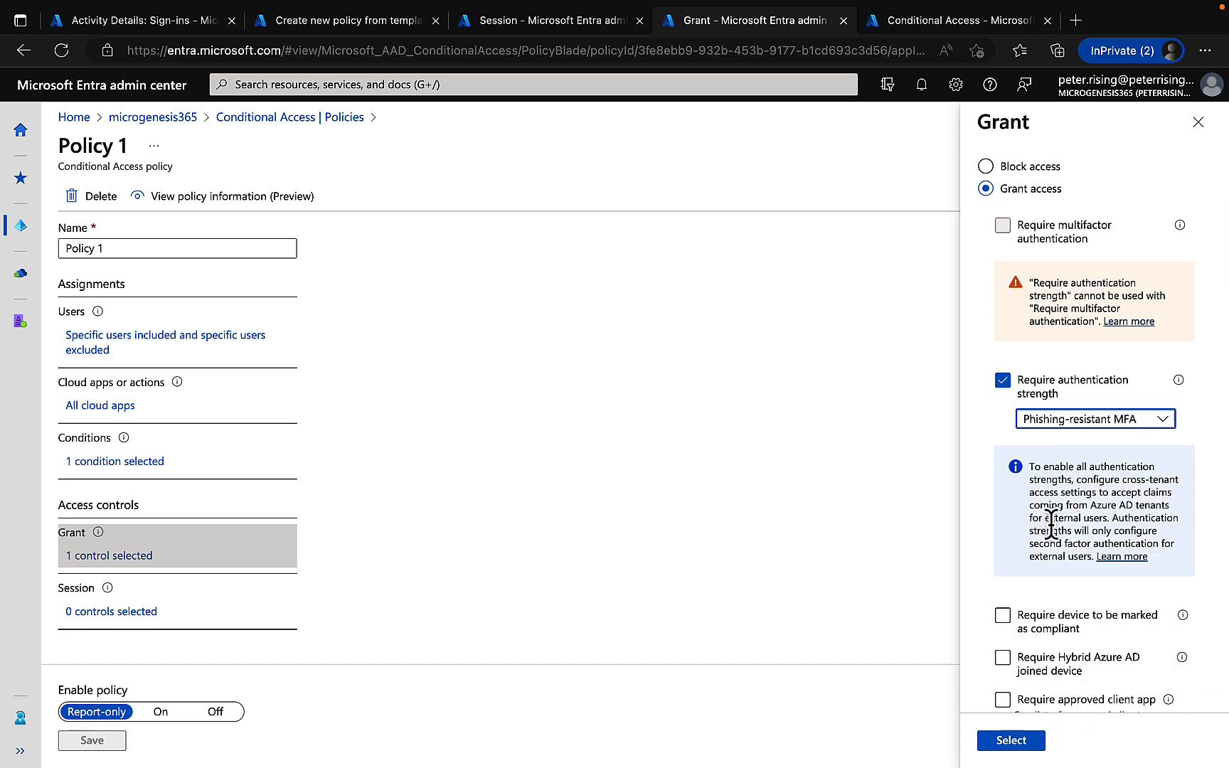
{"action": "mouse_move", "coordinate": [1101, 506]}
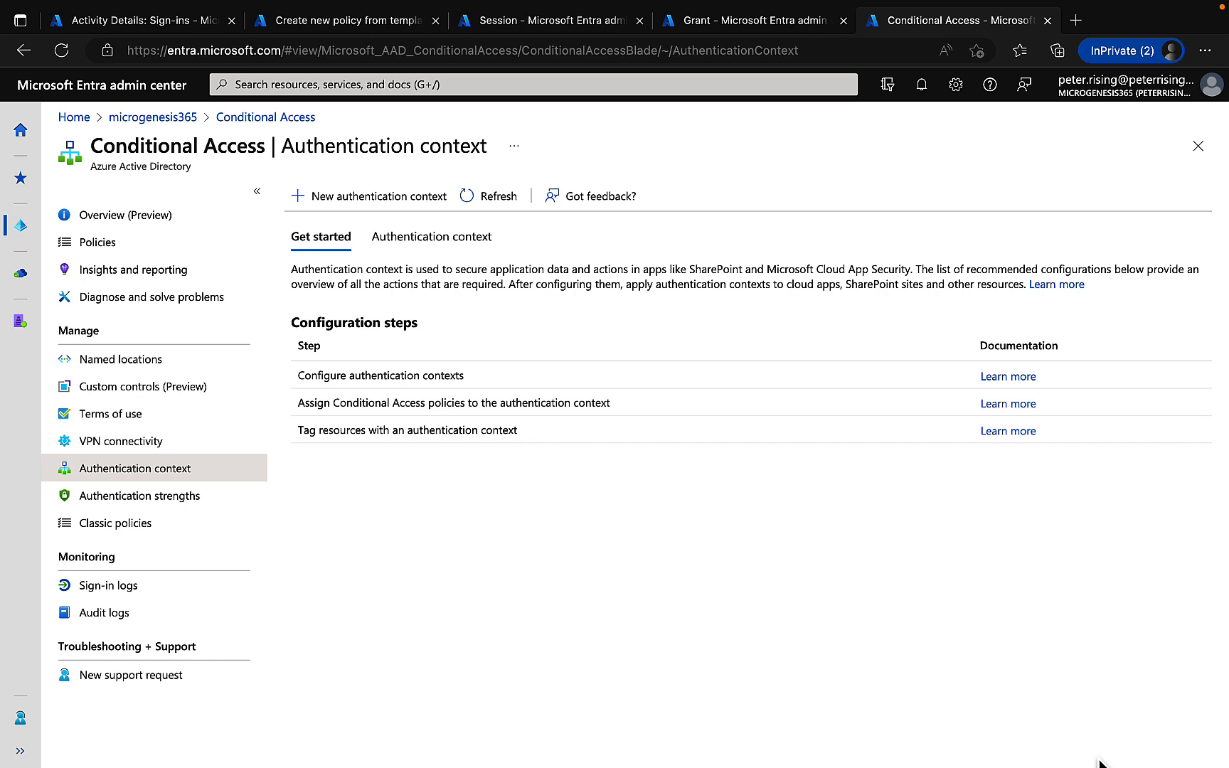
{"action": "mouse_move", "coordinate": [586, 392]}
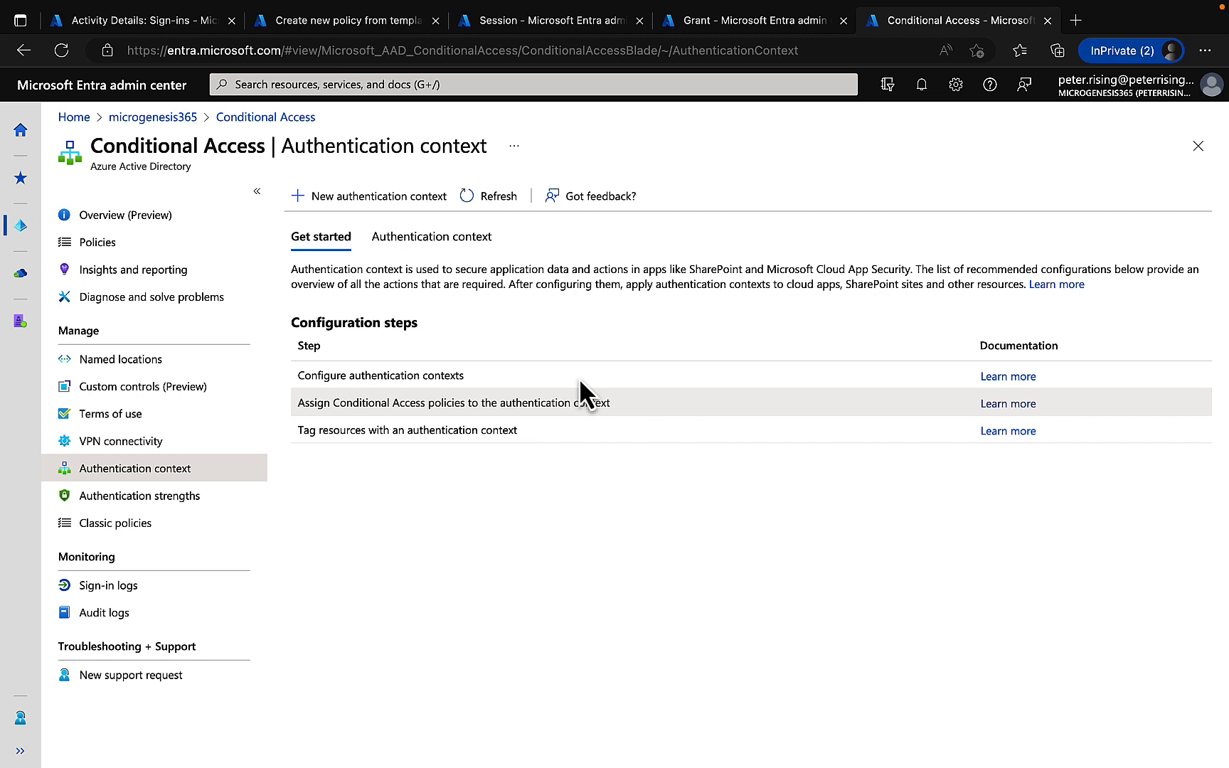
List the existing authentication contexts, including Confidential label - Require MFA, and start a new one.
{"action": "left_click", "coordinate": [431, 237]}
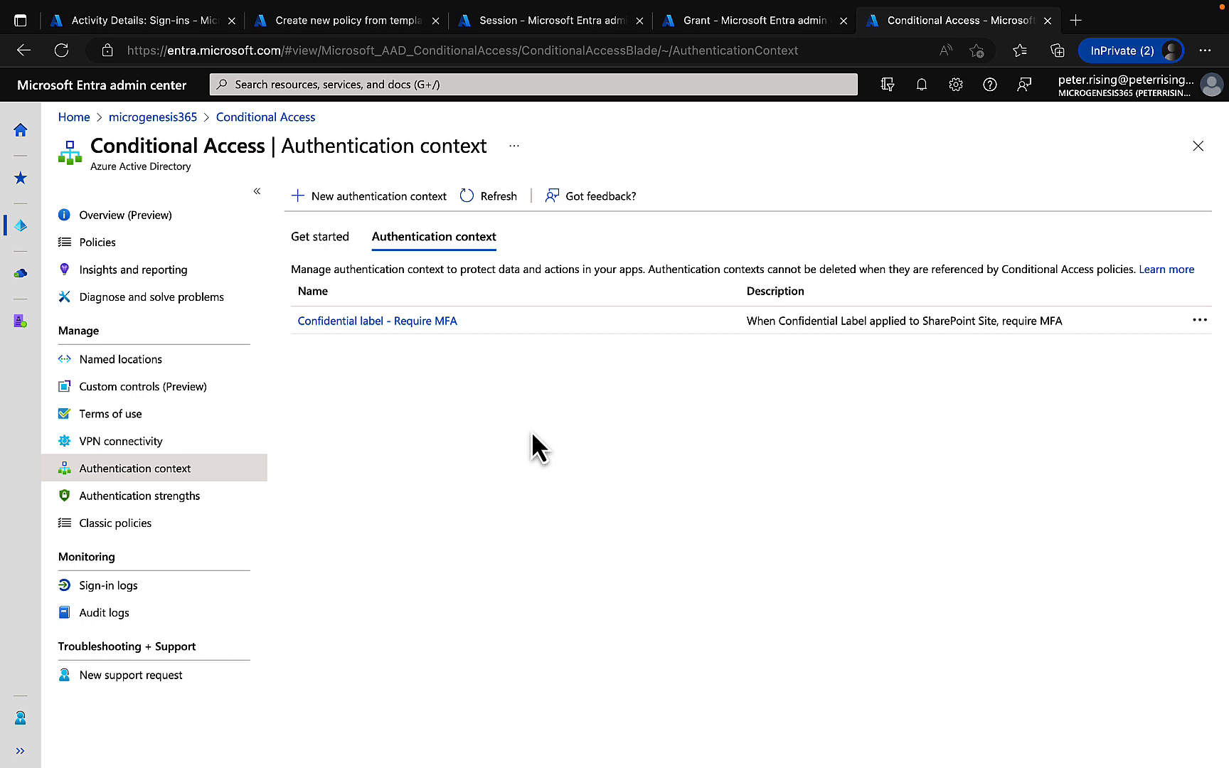
{"action": "mouse_move", "coordinate": [597, 461]}
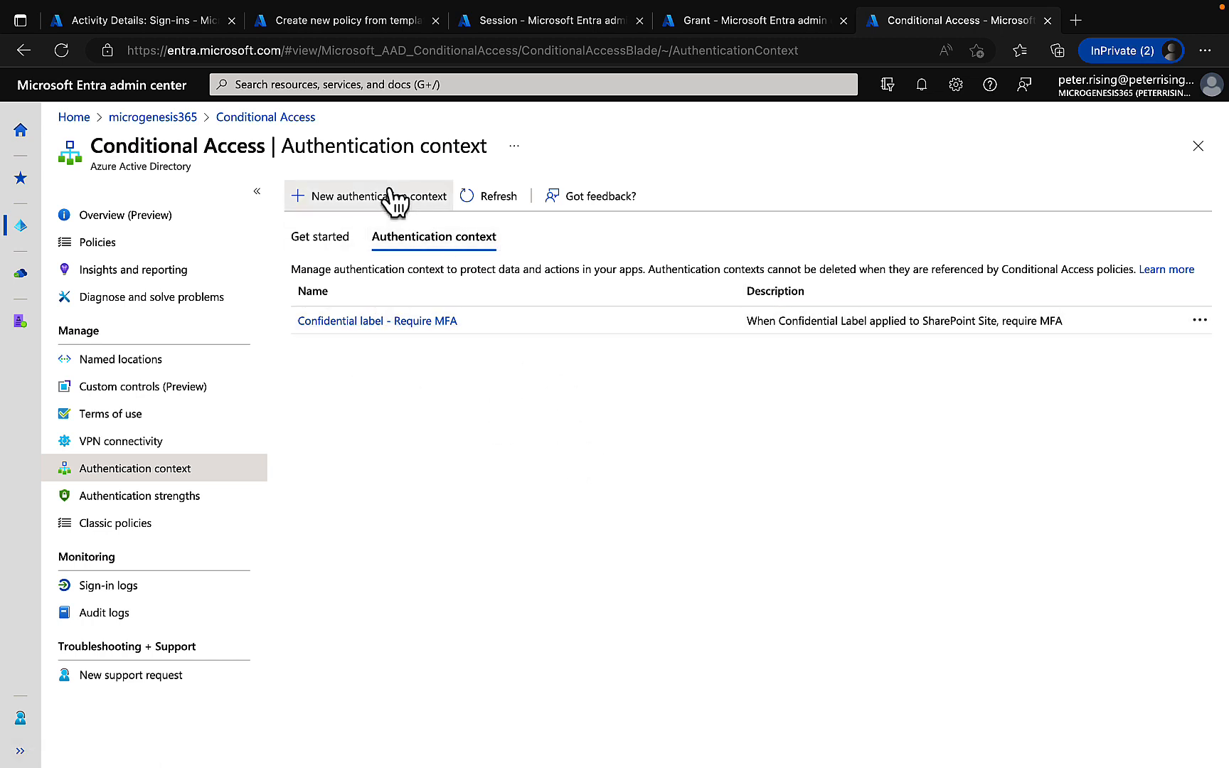
{"action": "left_click", "coordinate": [369, 196]}
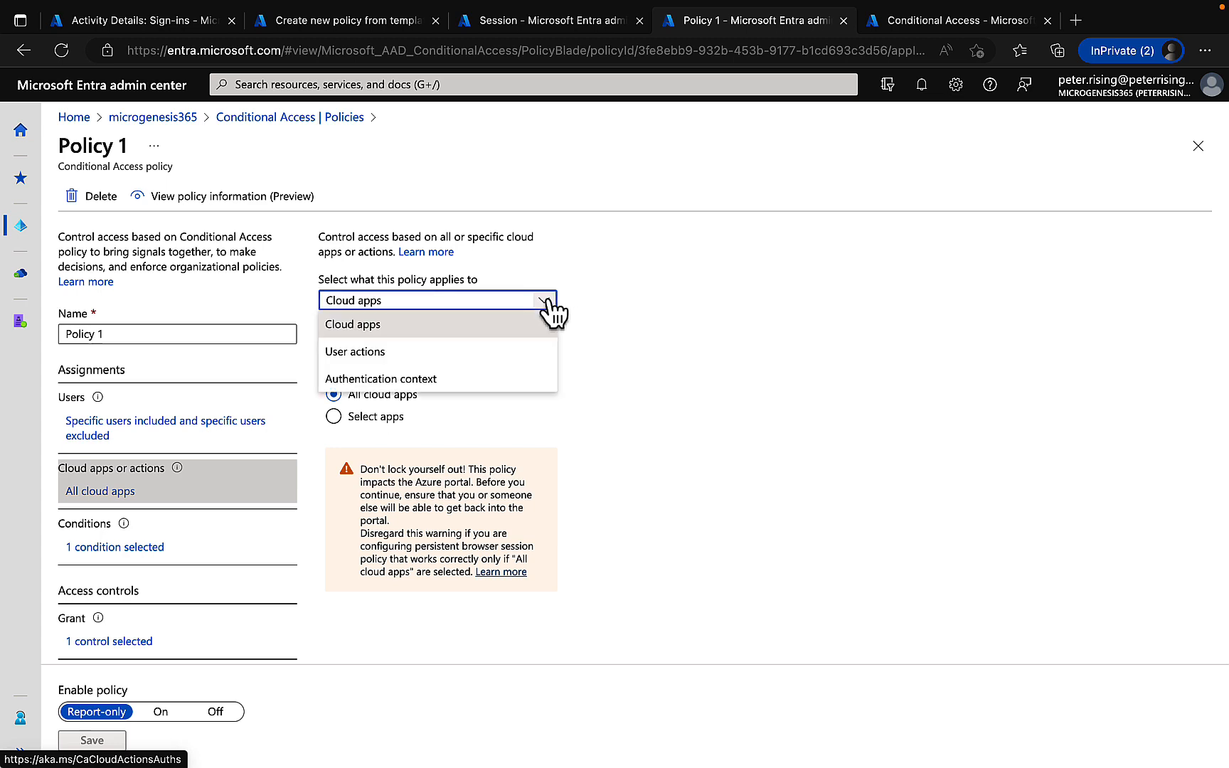
Target Policy 1 at the Confidential label - Require MFA authentication context, then check Purview's sensitivity label.
{"action": "left_click", "coordinate": [381, 379]}
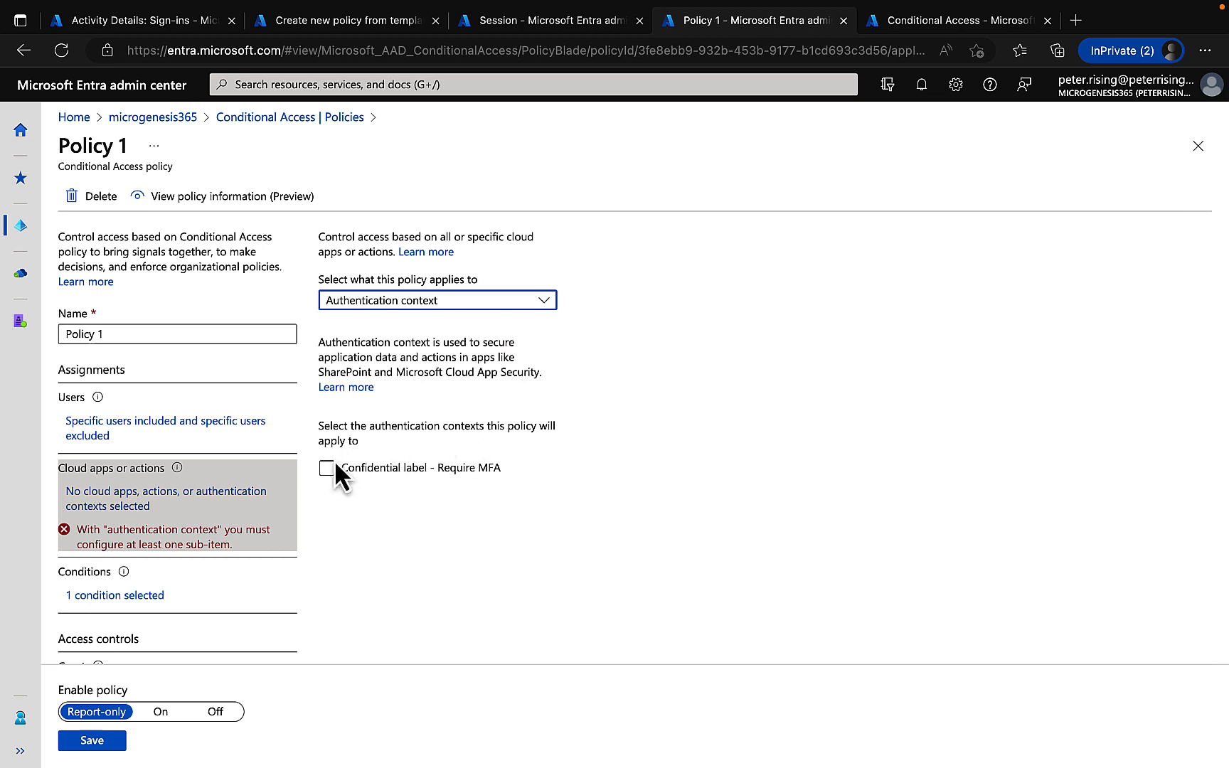
{"action": "mouse_move", "coordinate": [387, 497]}
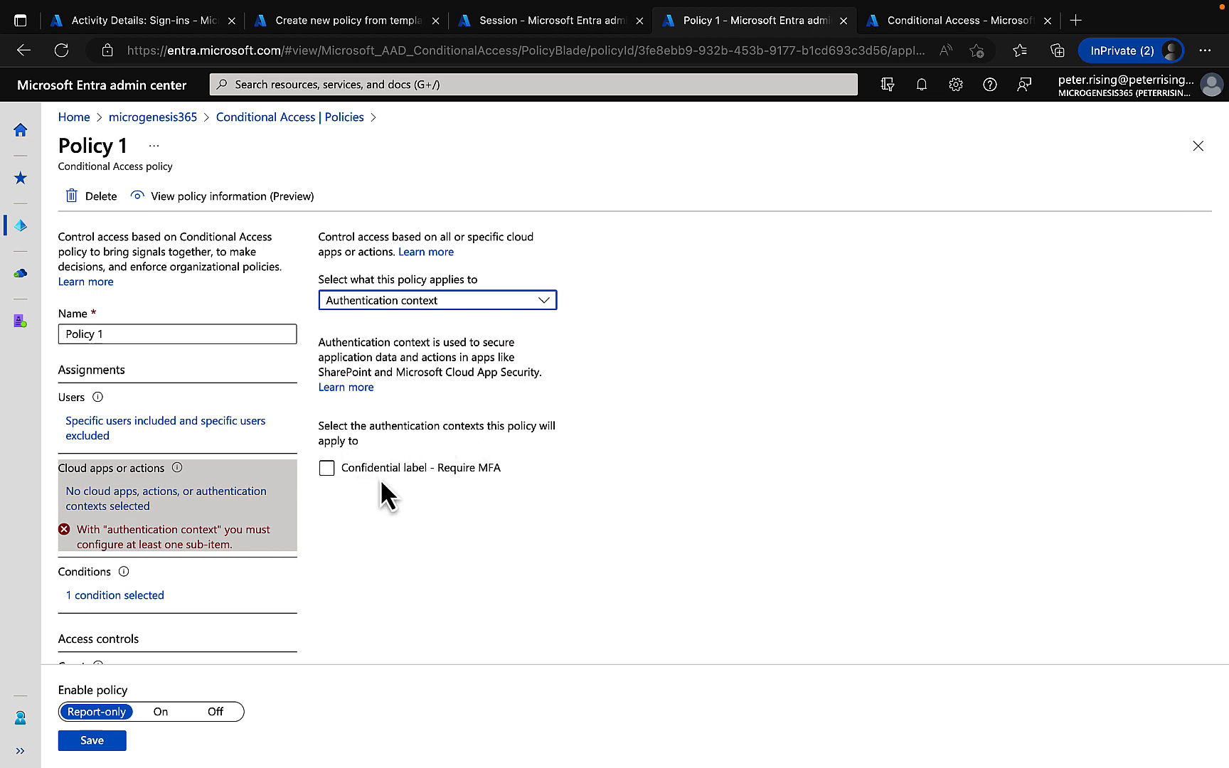
{"action": "left_click", "coordinate": [326, 468]}
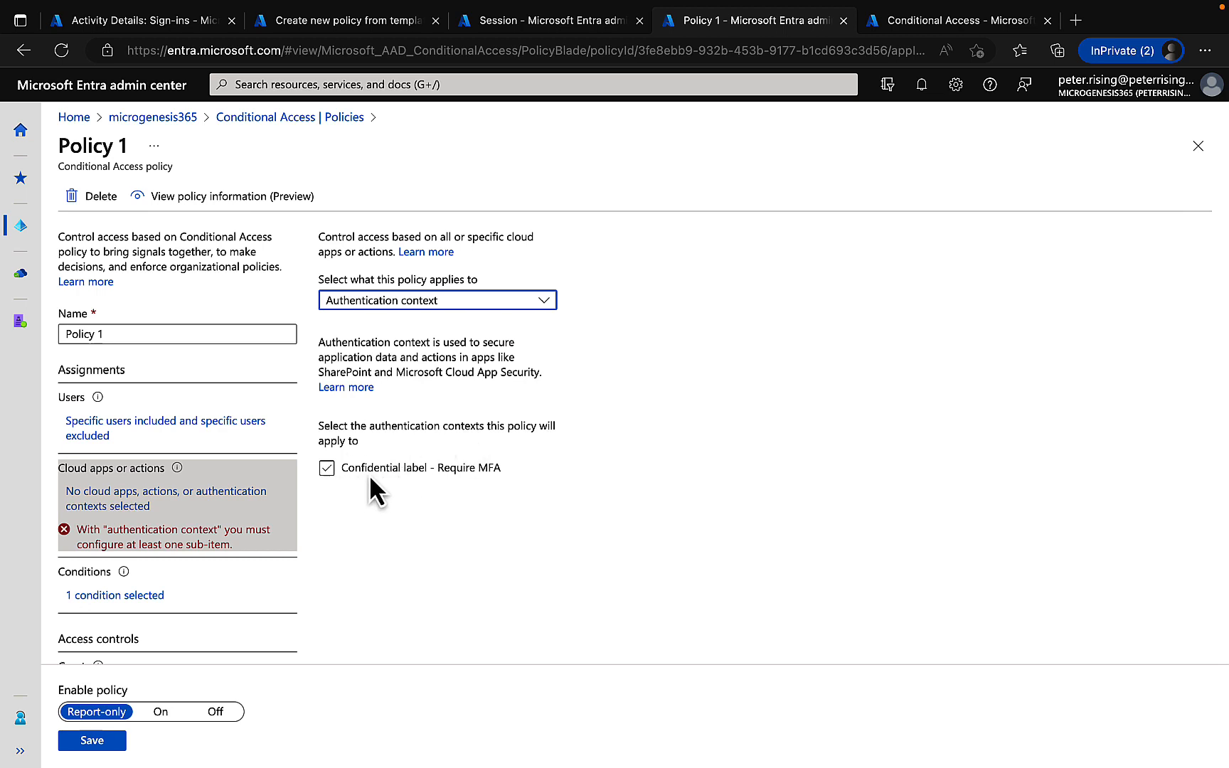
{"action": "left_click", "coordinate": [327, 467]}
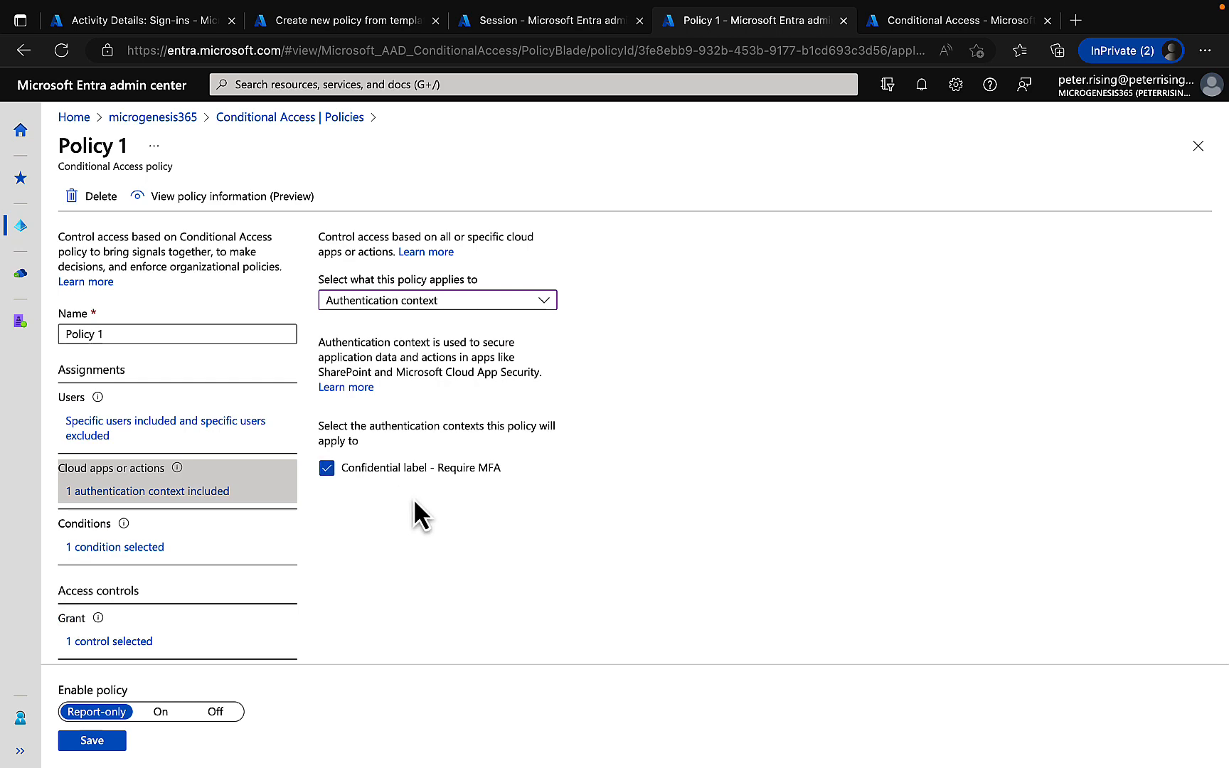
{"action": "left_click", "coordinate": [1070, 20]}
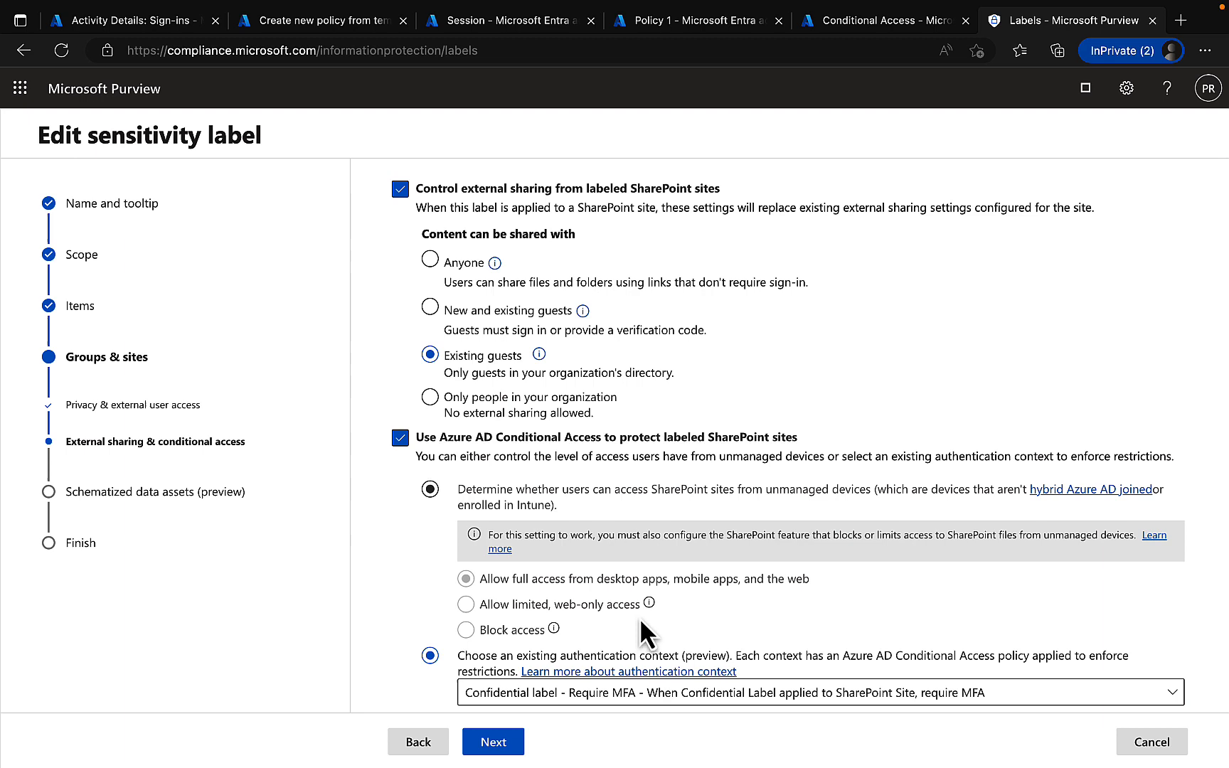
{"action": "left_click", "coordinate": [430, 655]}
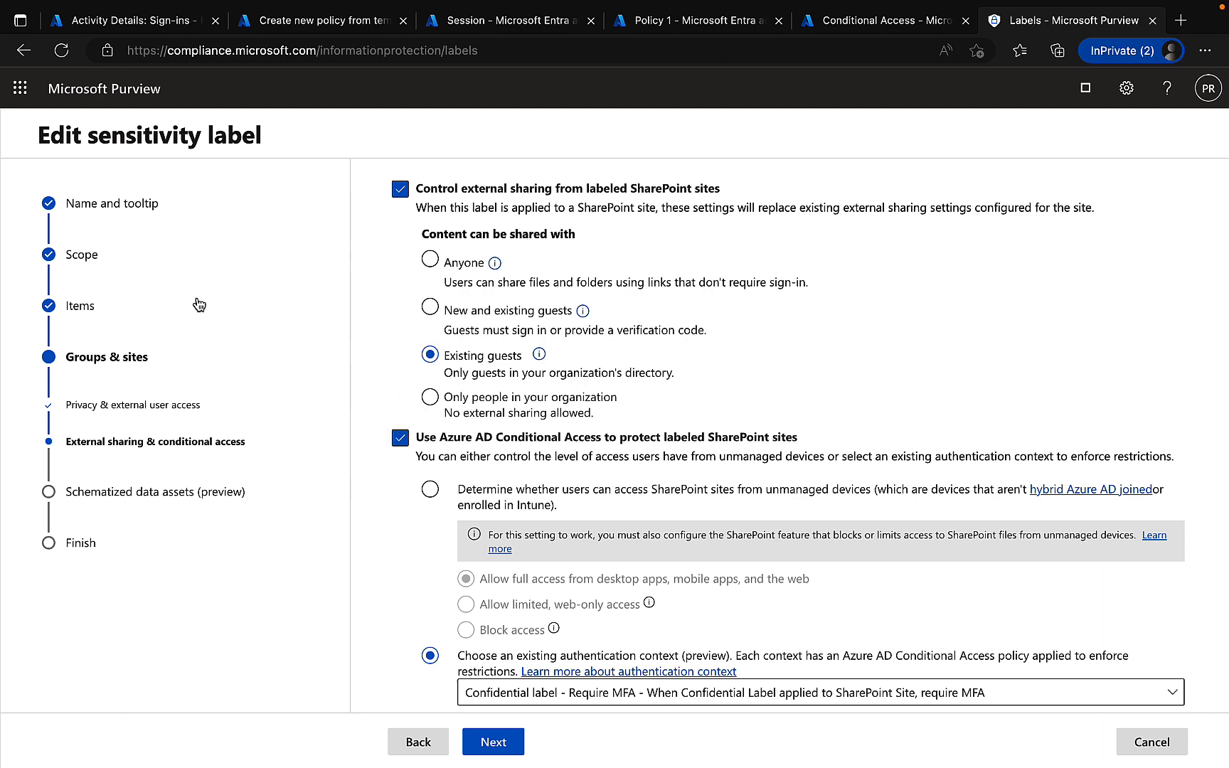
{"action": "mouse_move", "coordinate": [149, 368]}
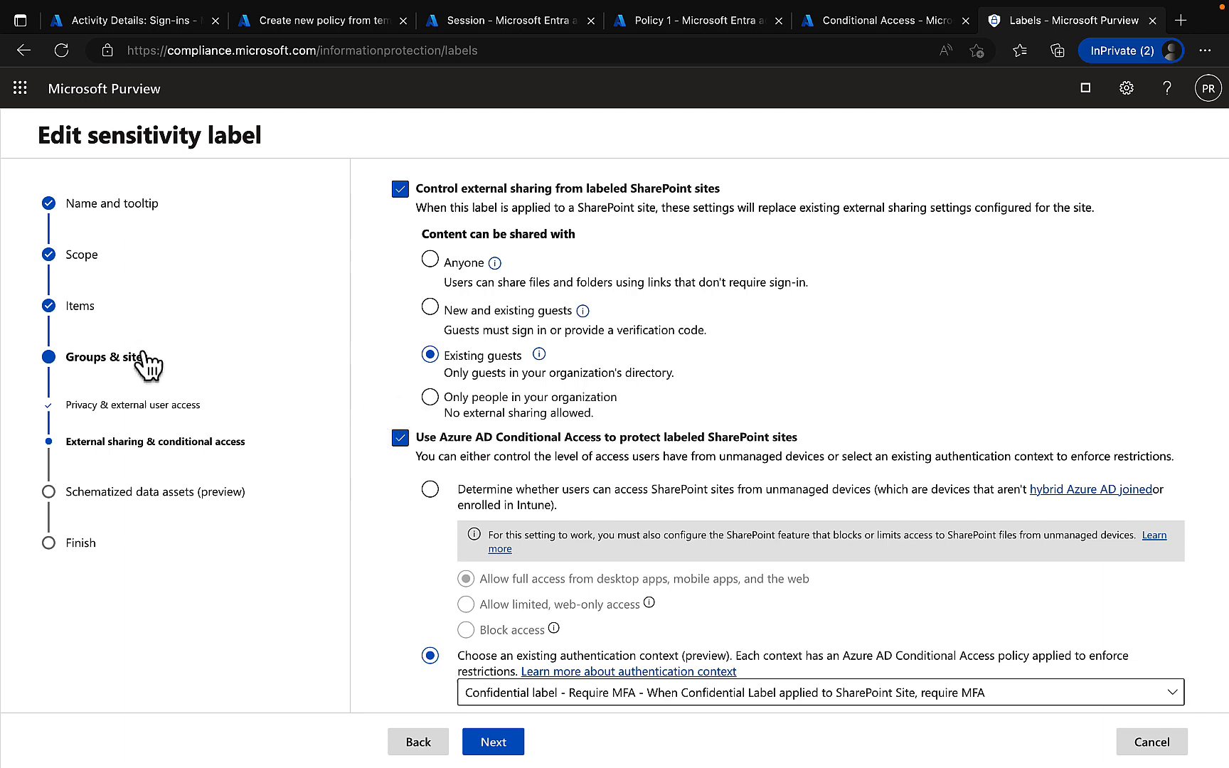
{"action": "mouse_move", "coordinate": [167, 382]}
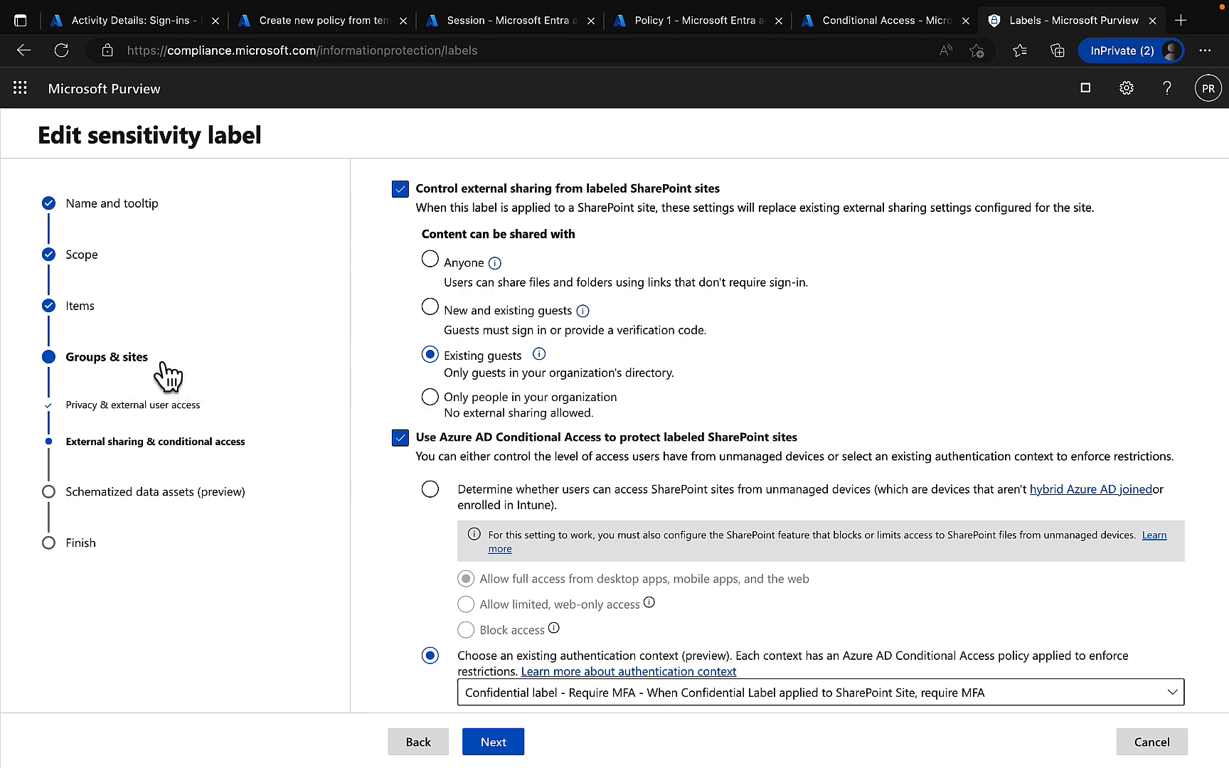
{"action": "mouse_move", "coordinate": [227, 470]}
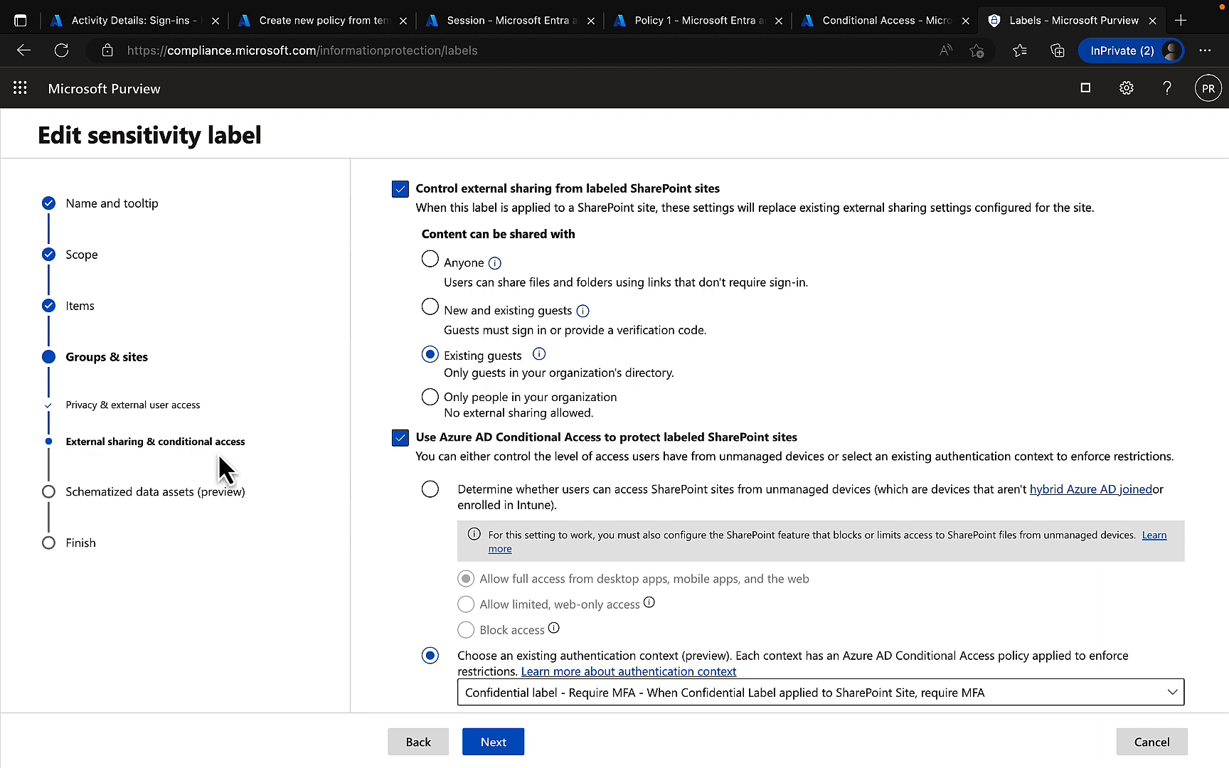
{"action": "mouse_move", "coordinate": [518, 561]}
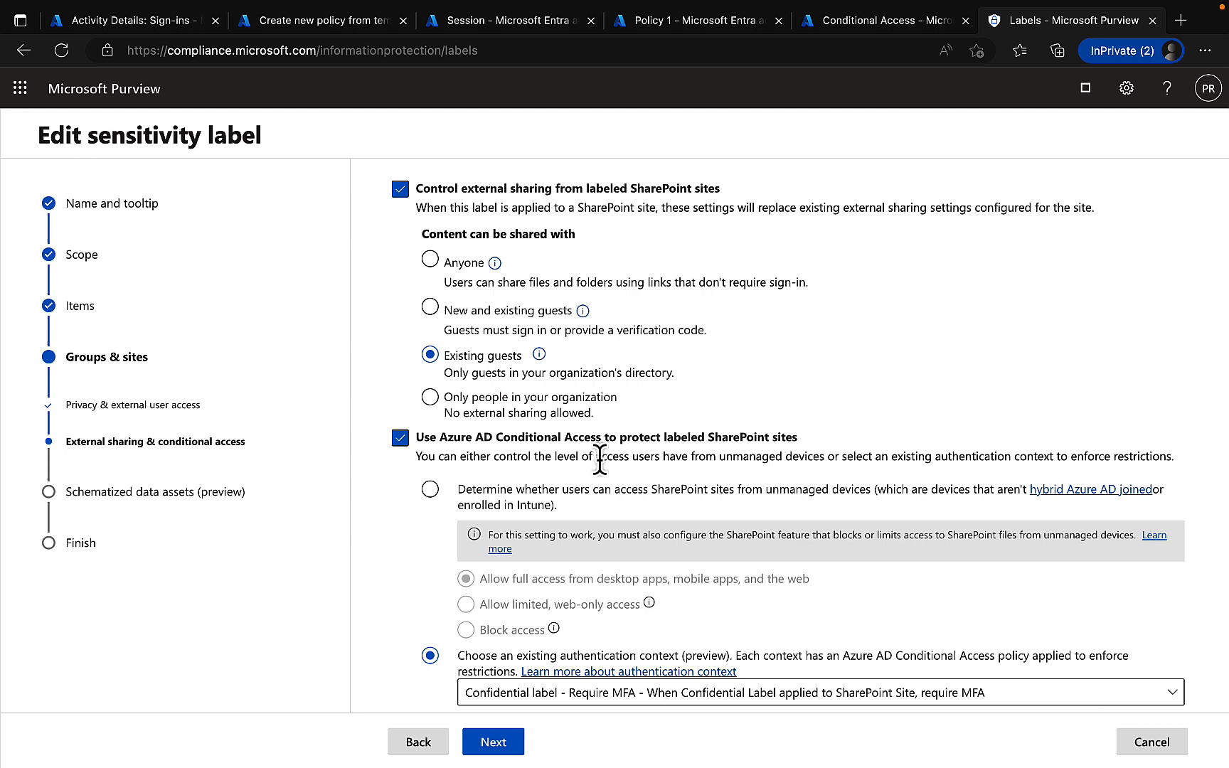
{"action": "mouse_move", "coordinate": [714, 509]}
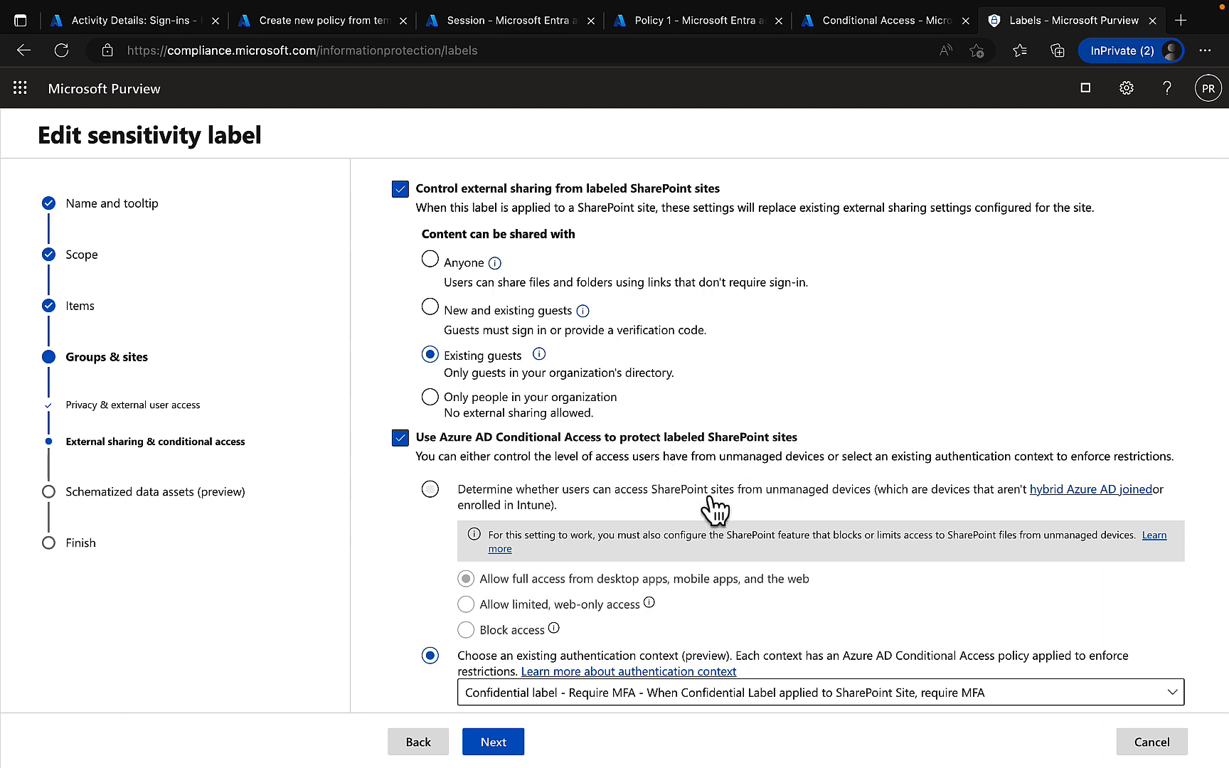
{"action": "left_click", "coordinate": [430, 490]}
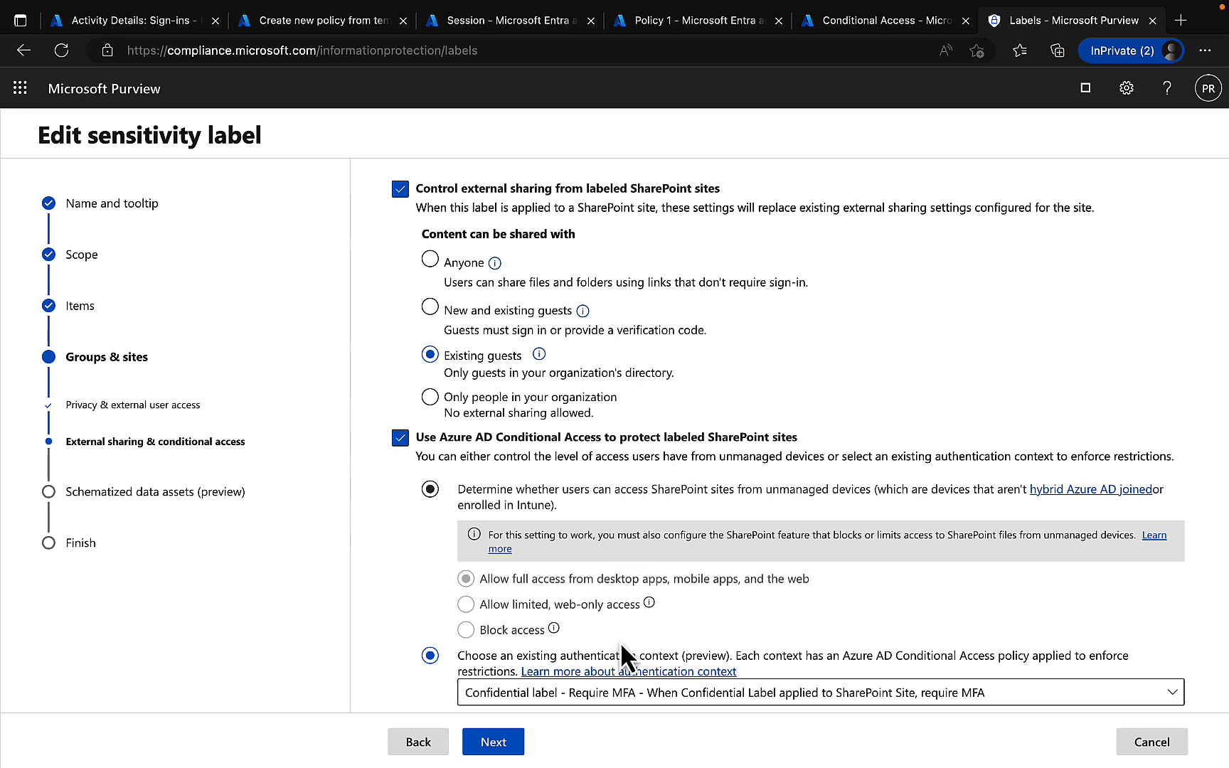
{"action": "left_click", "coordinate": [429, 656]}
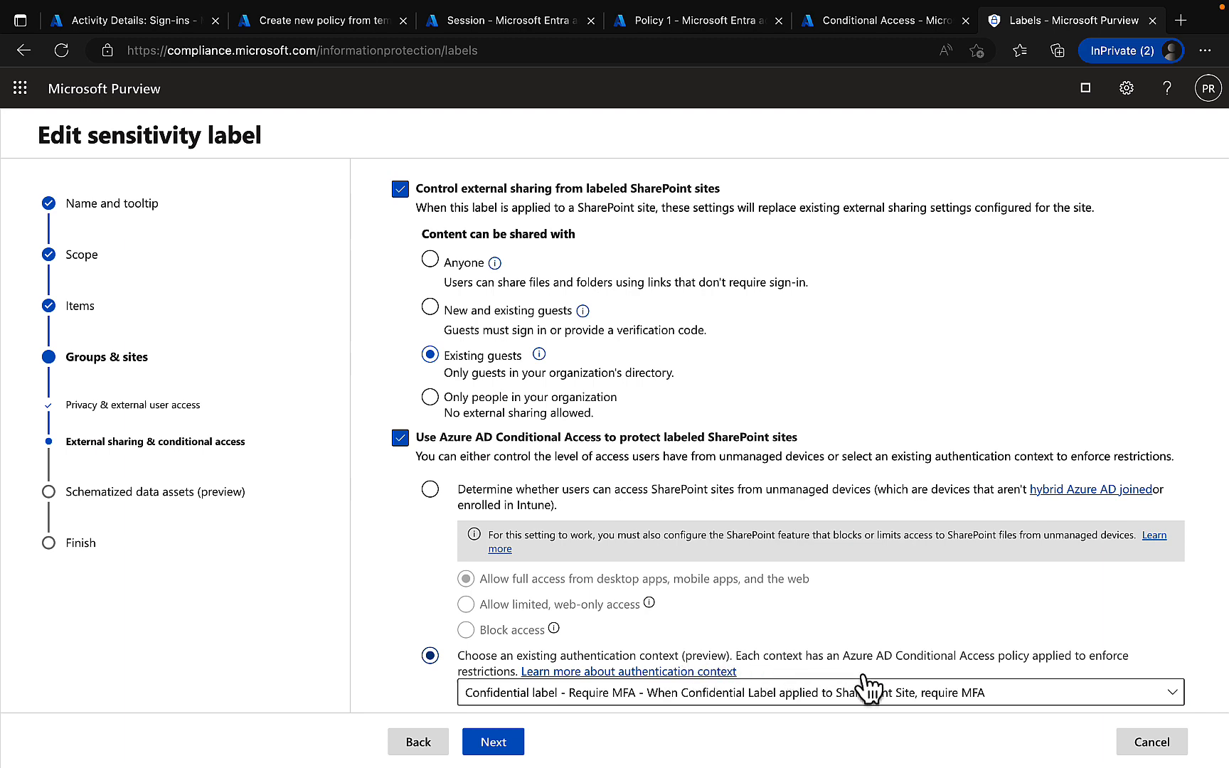
{"action": "mouse_move", "coordinate": [989, 676]}
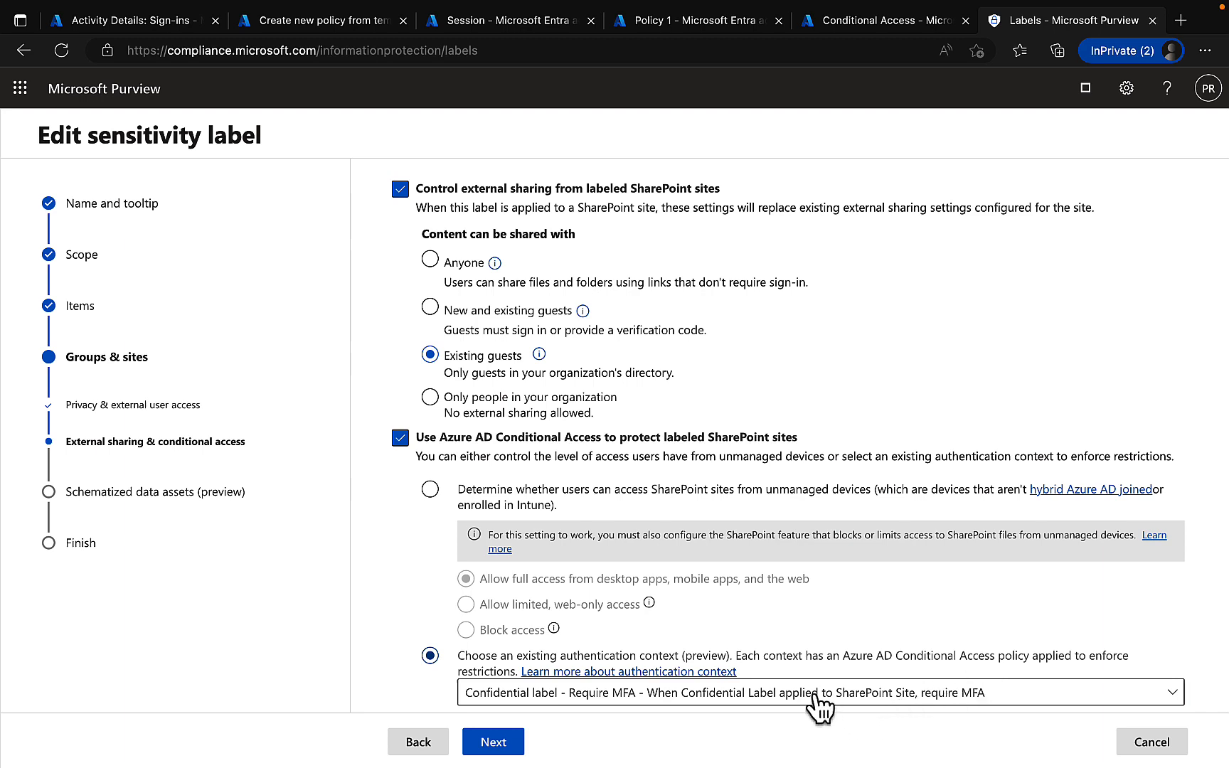
{"action": "left_click", "coordinate": [820, 691]}
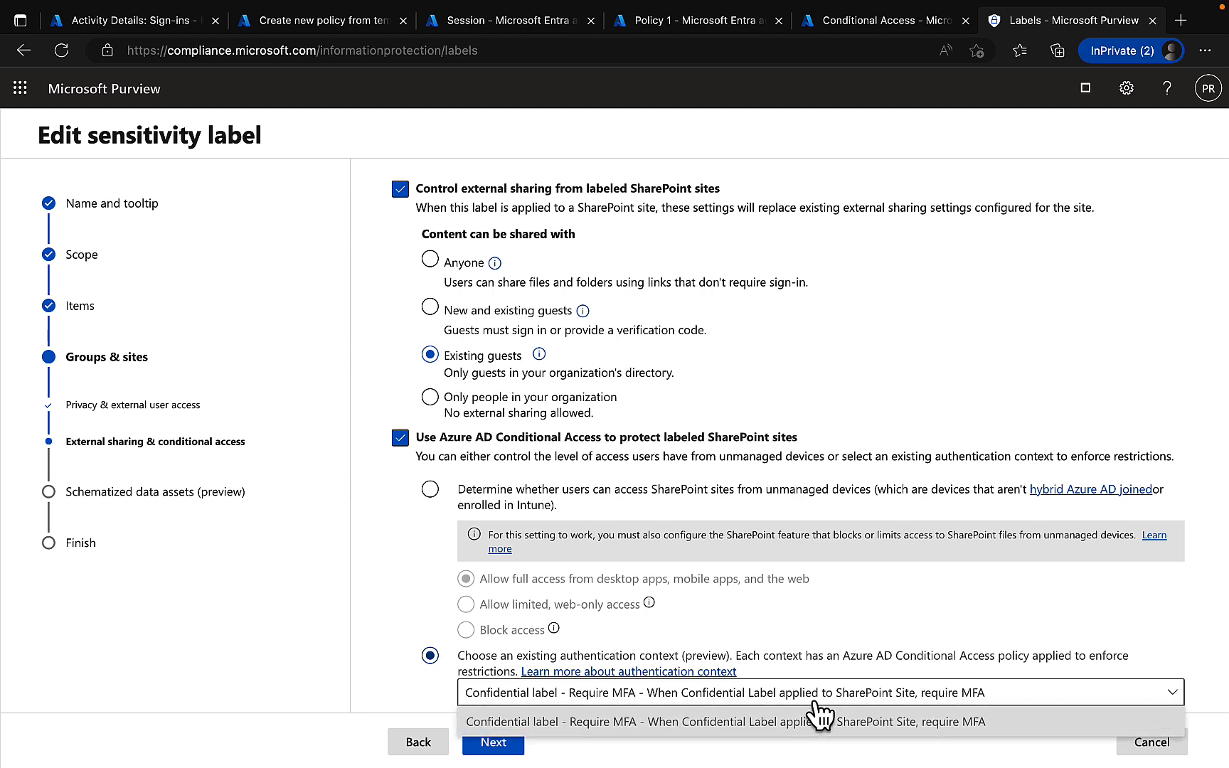
{"action": "left_click", "coordinate": [745, 721]}
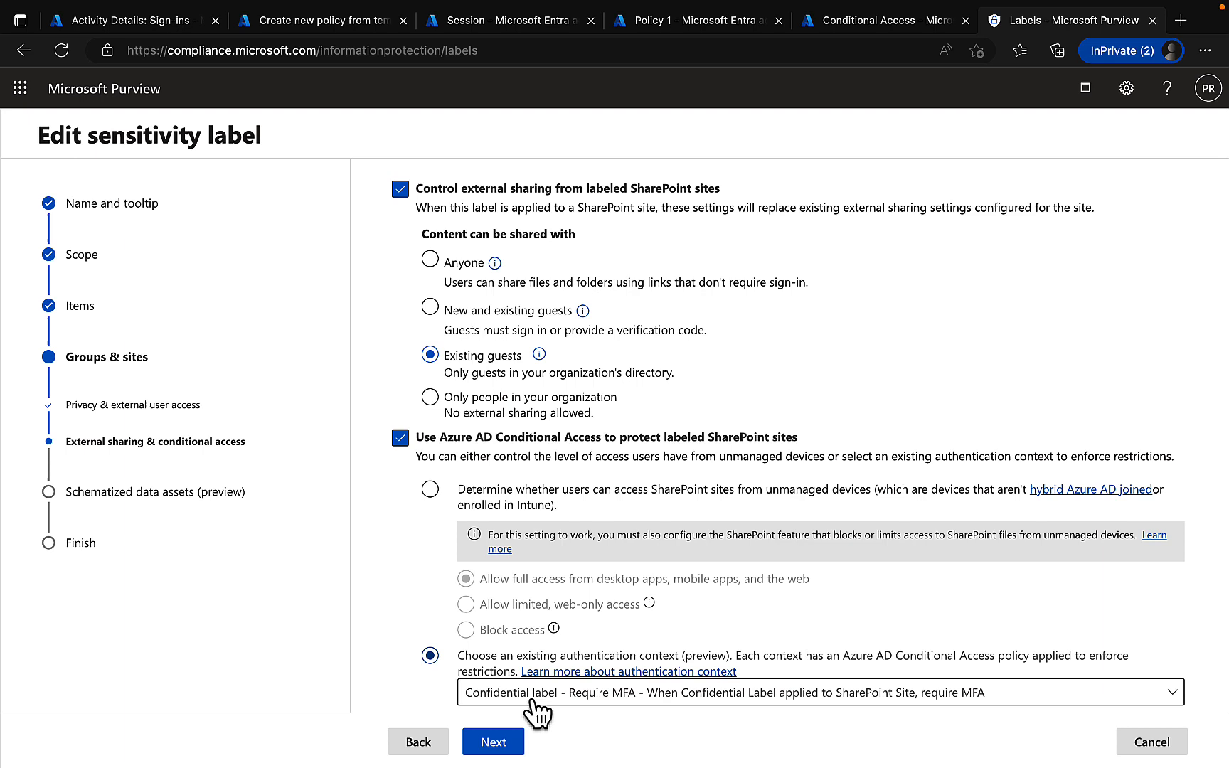